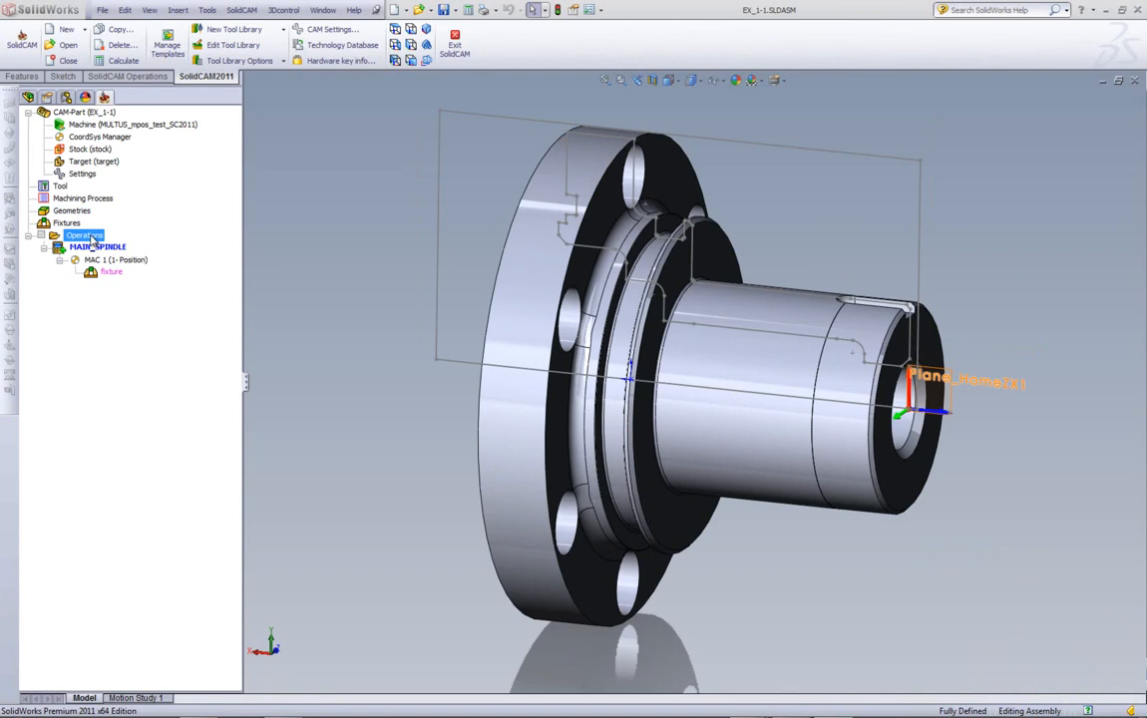
Step: Bring up the Operations context menu to add a new face turning operation
right_click(82, 235)
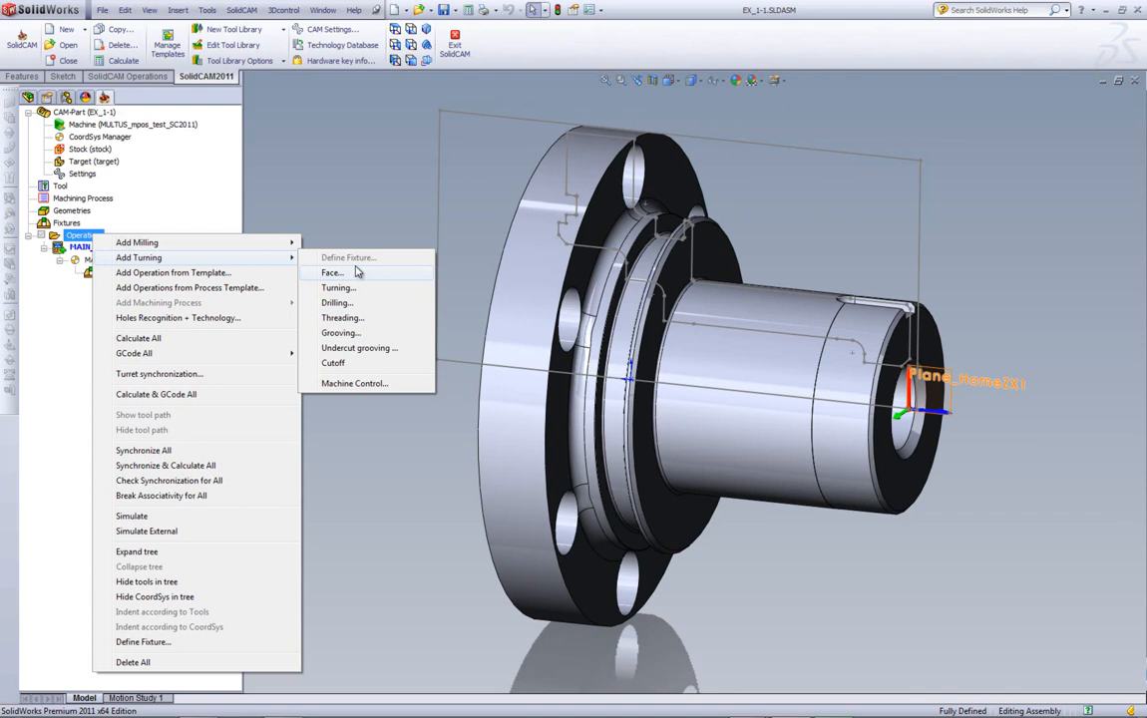
mouse_move(337, 277)
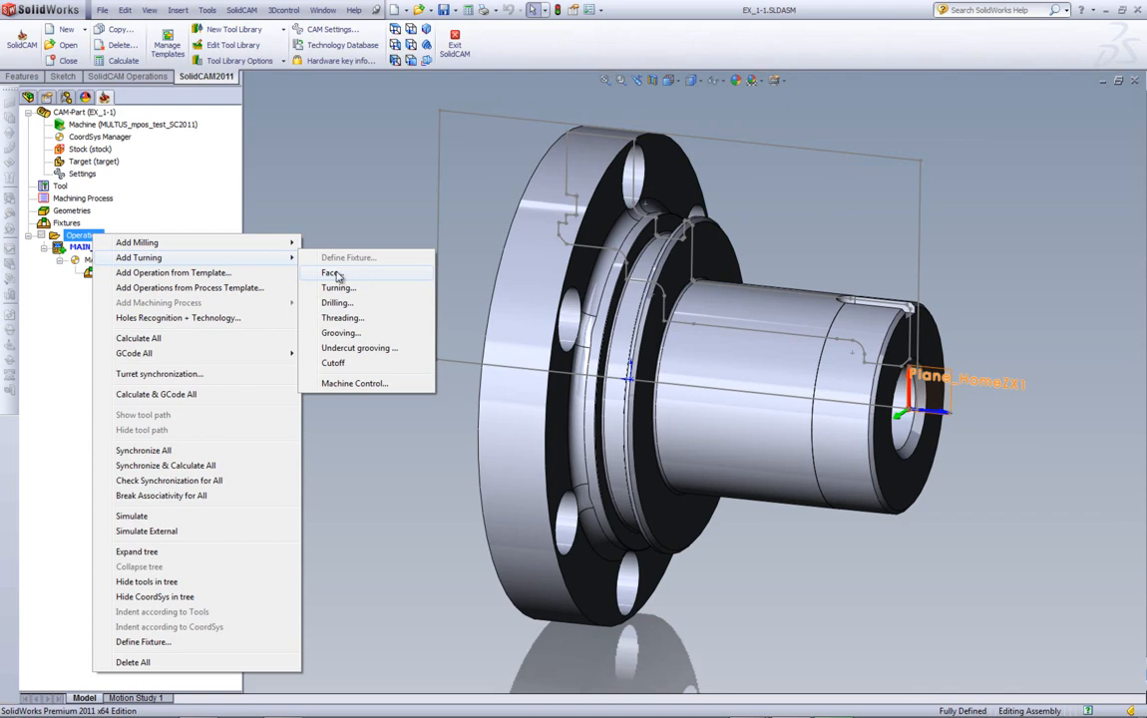
mouse_move(405, 323)
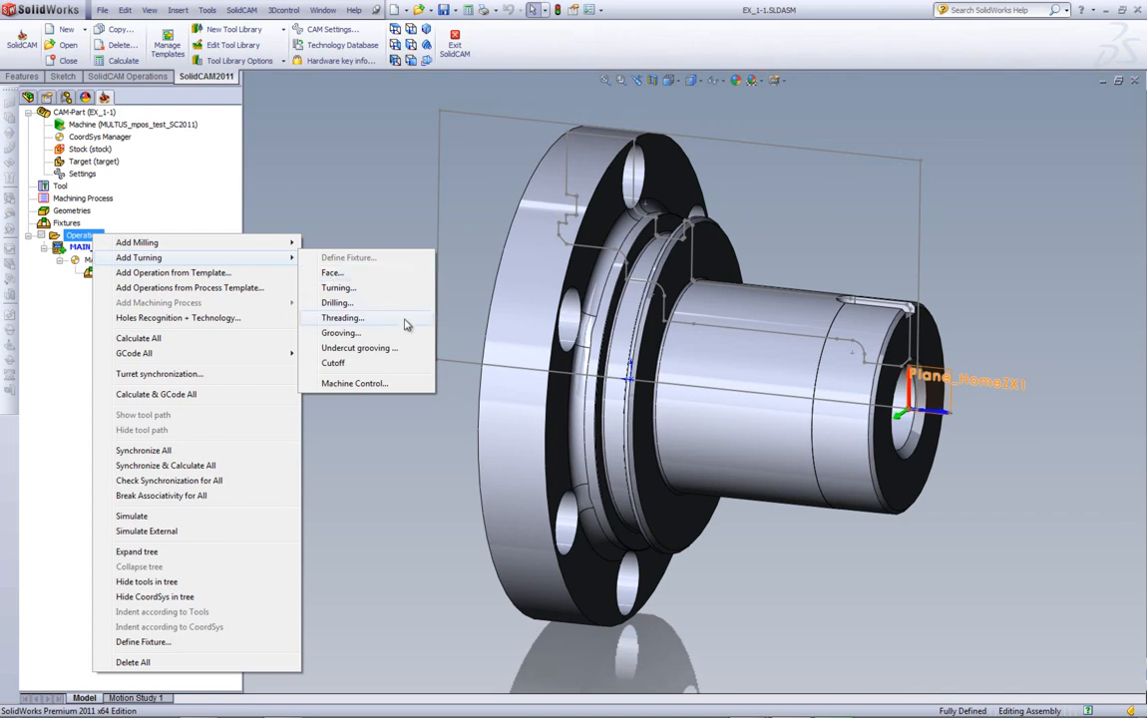
mouse_move(377, 355)
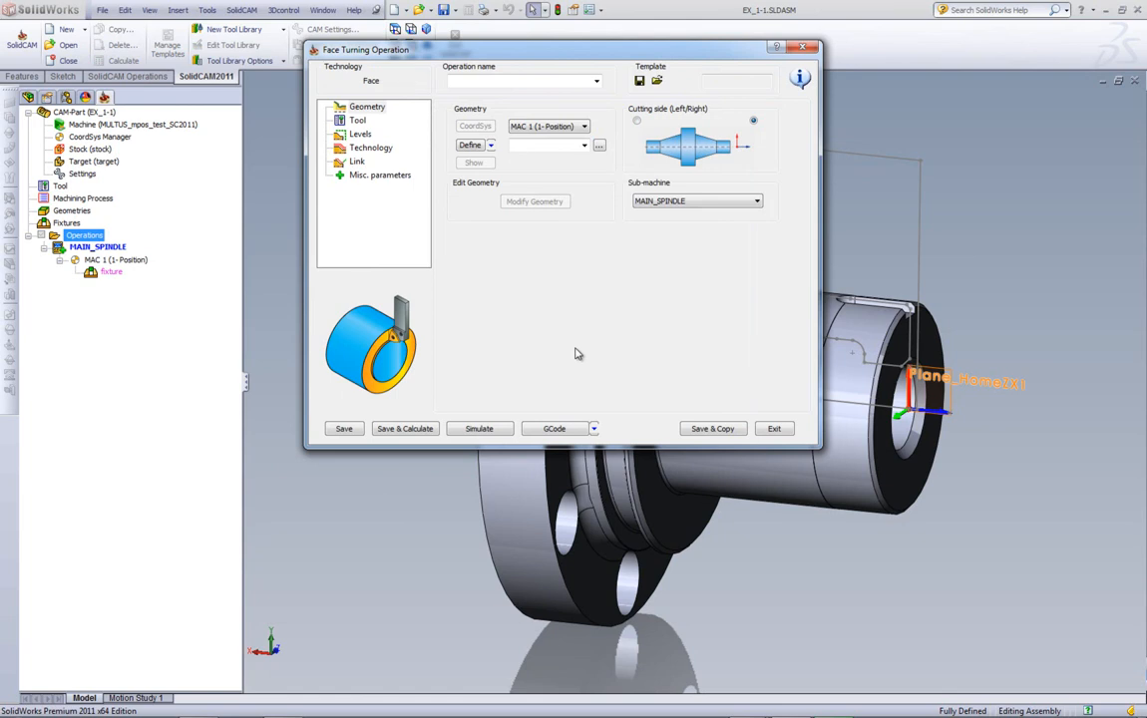
mouse_move(780, 164)
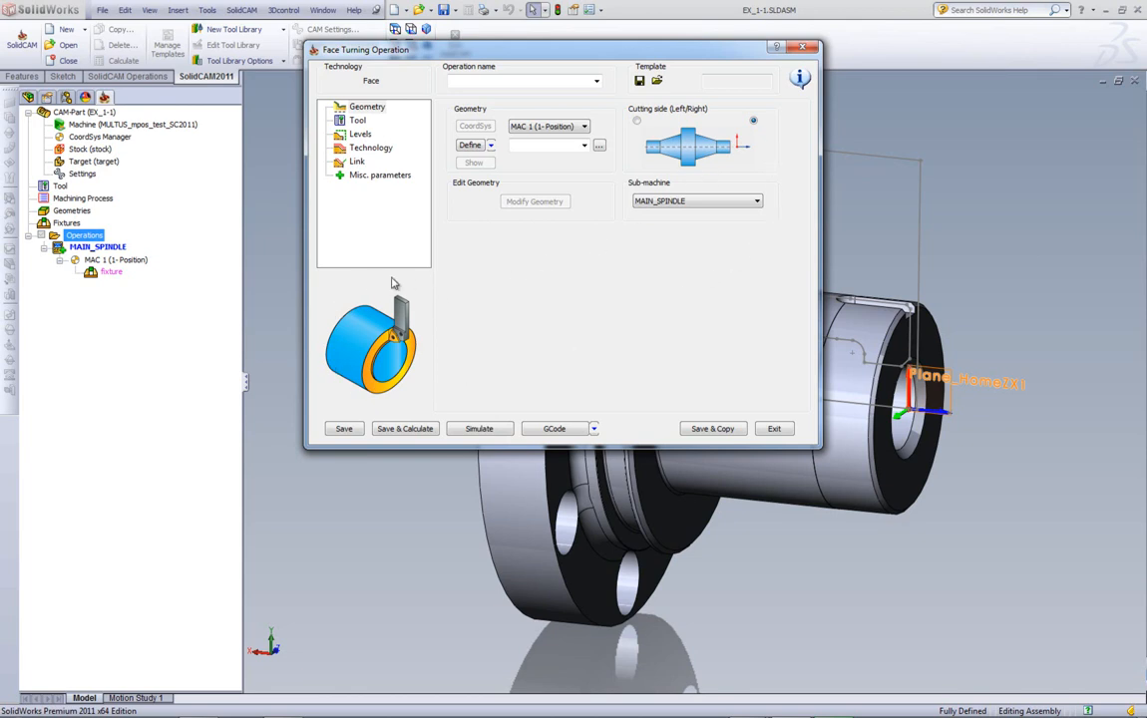
mouse_move(459, 380)
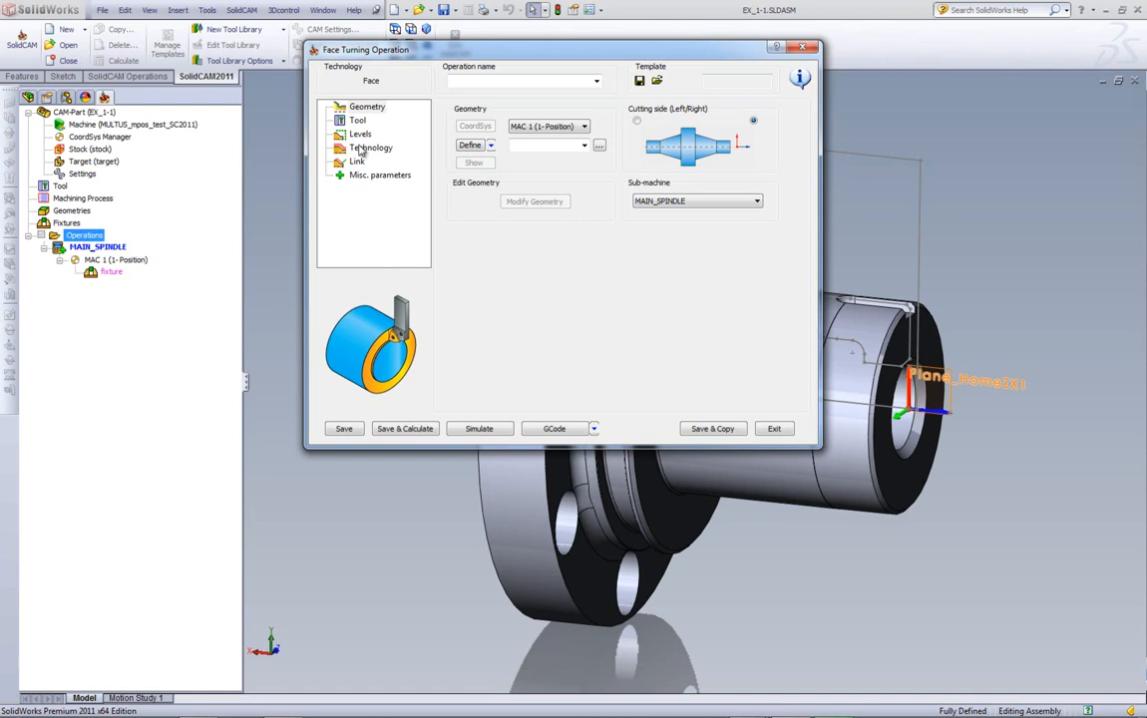
Step: Show the Technology page with working area, direction, rough and final step settings
click(371, 147)
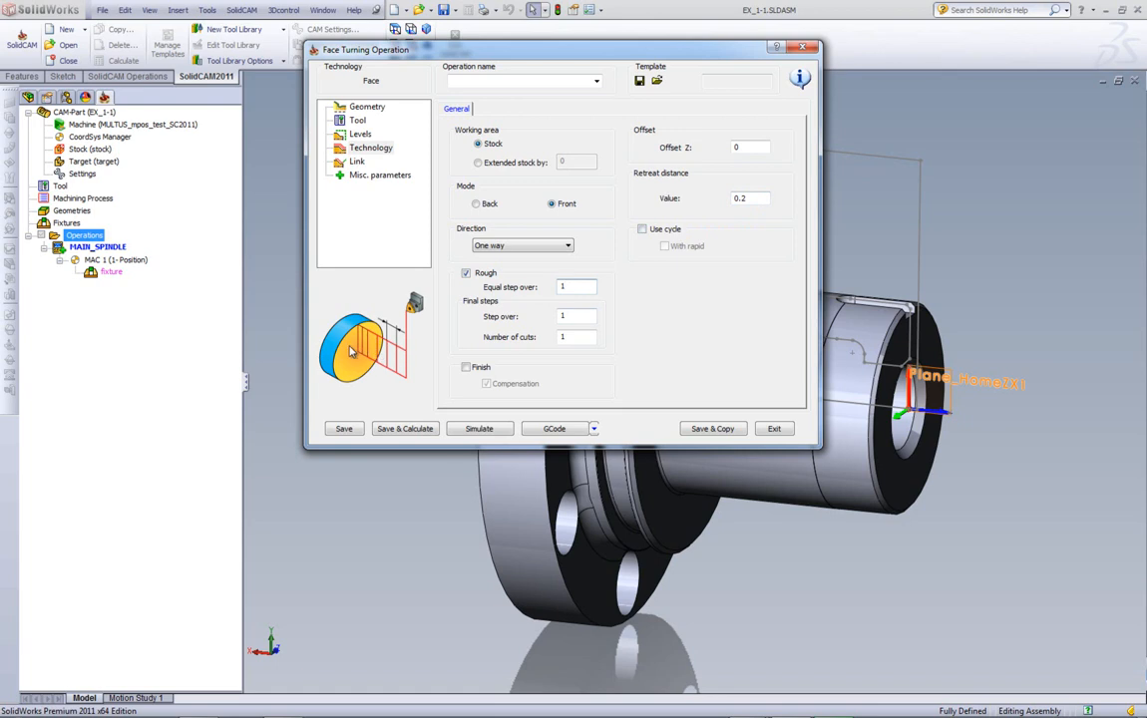
mouse_move(376, 116)
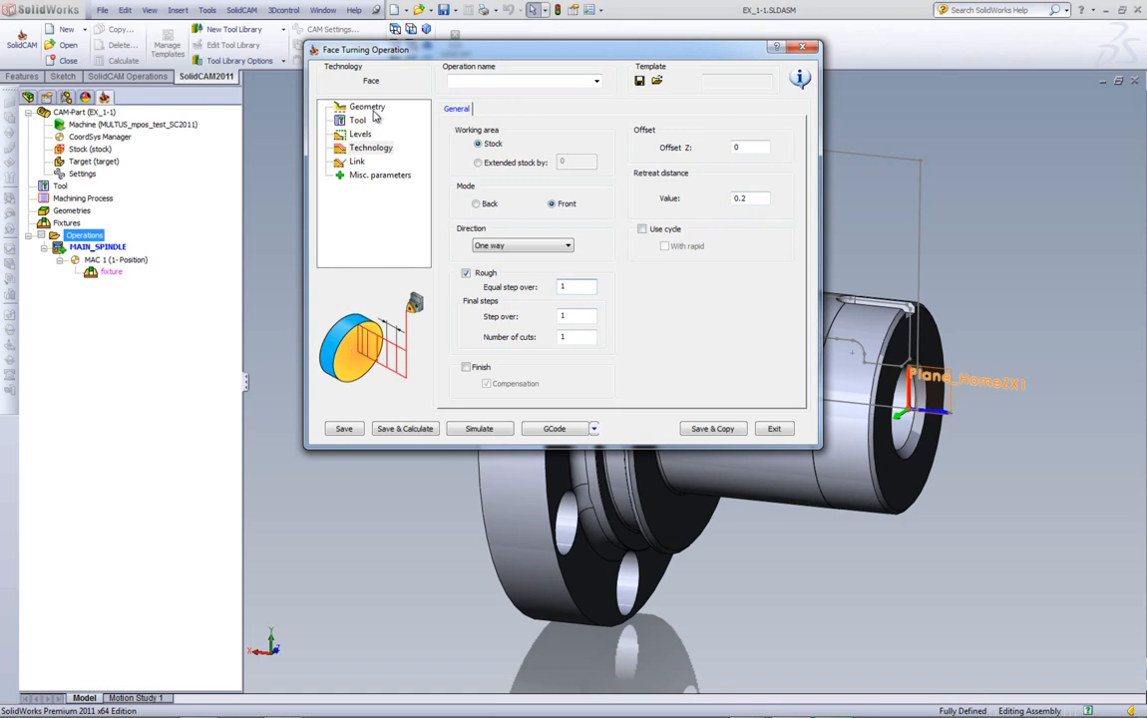
Step: Return to Geometry, tick Cutting side and keep MAIN_SPINDLE as the sub-machine
click(368, 108)
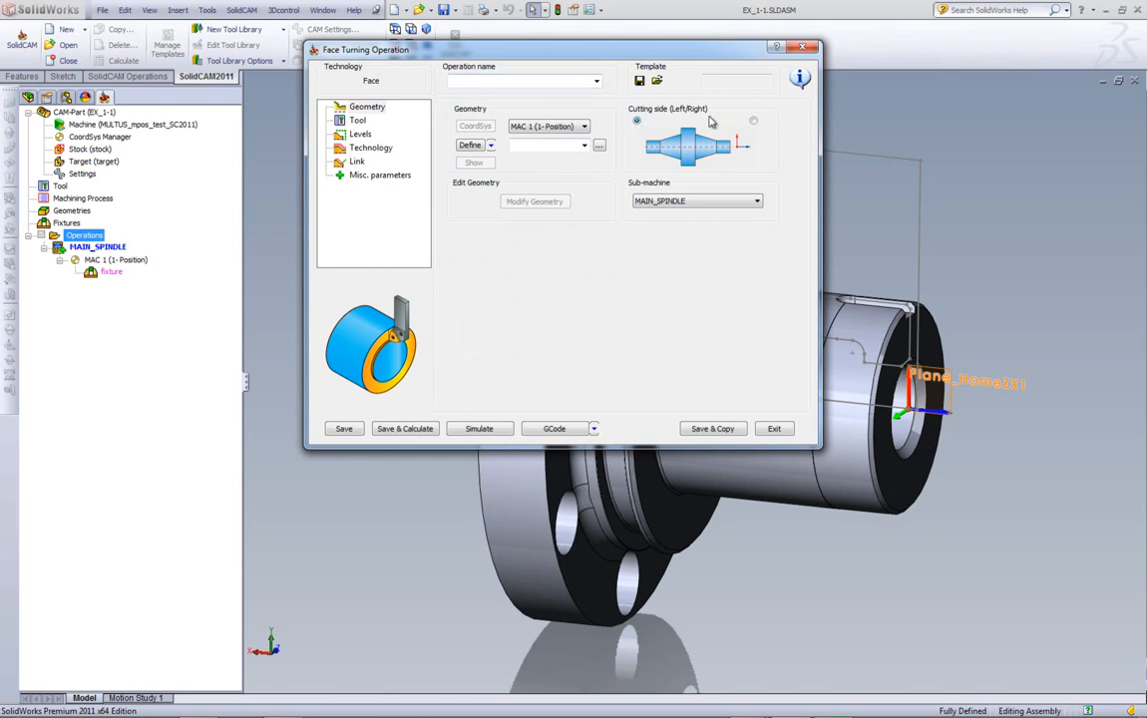
click(754, 122)
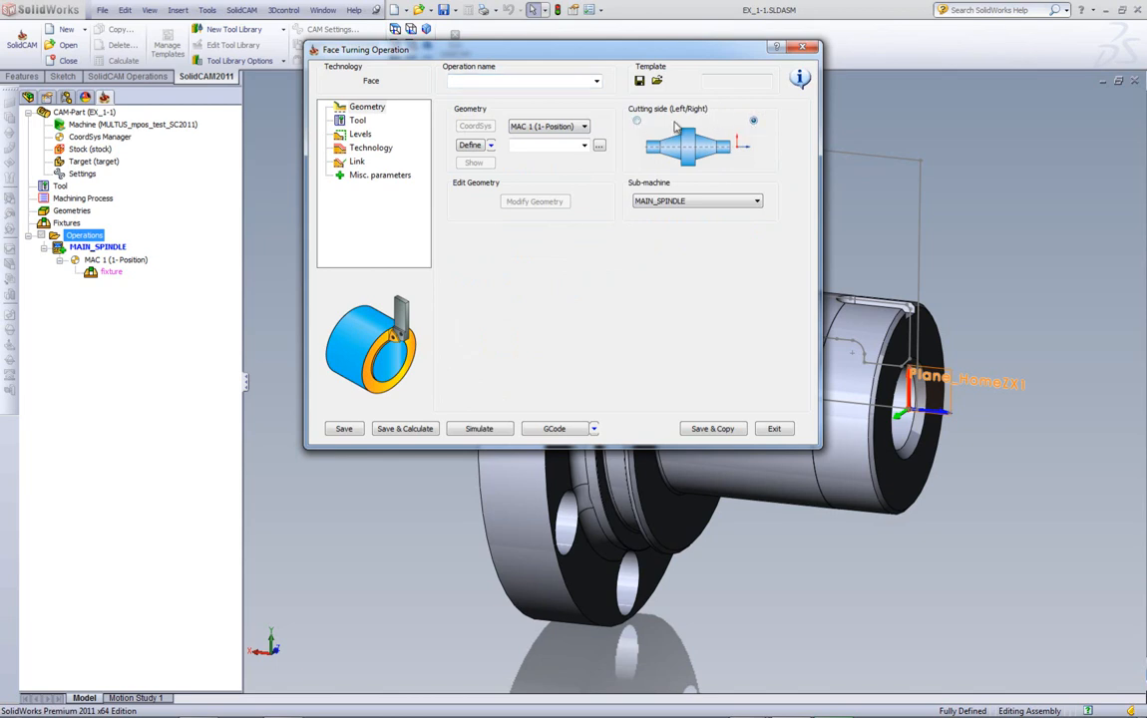
mouse_move(786, 205)
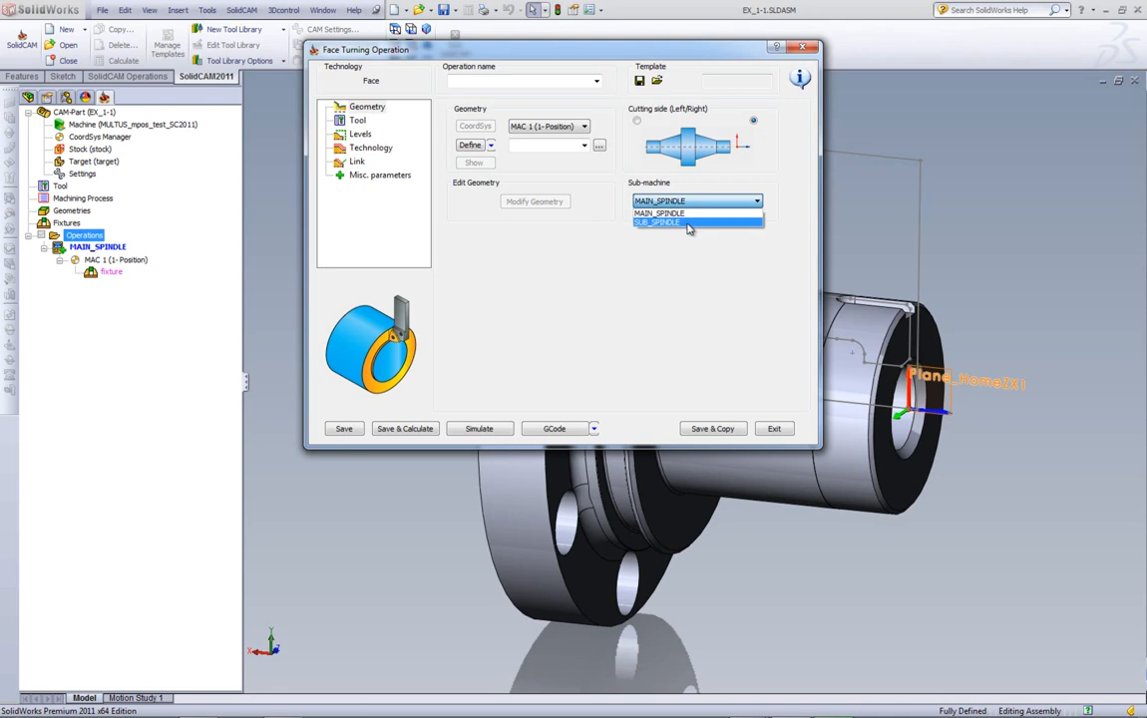
mouse_move(682, 213)
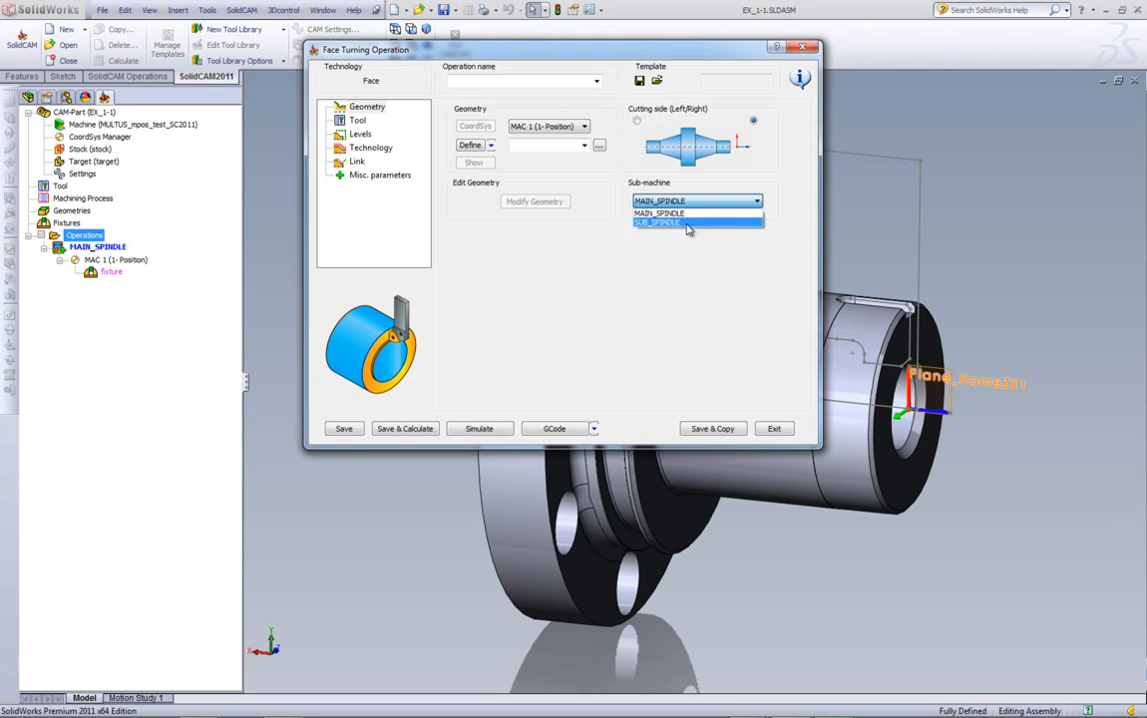
mouse_move(770, 419)
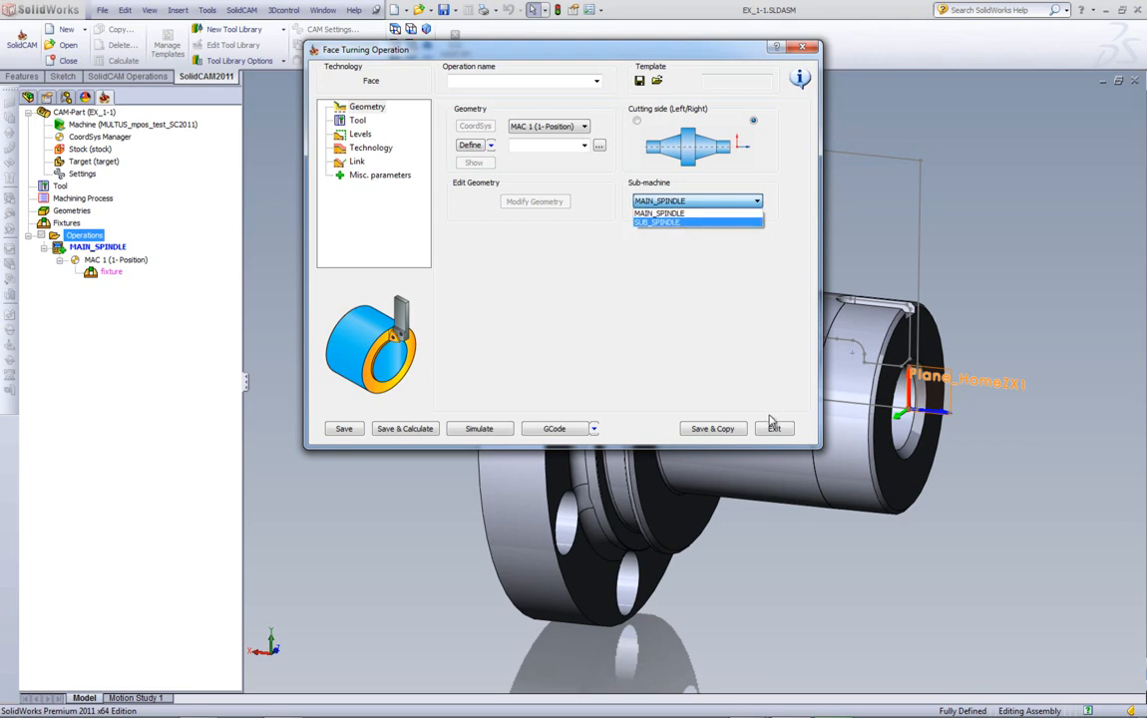
click(695, 199)
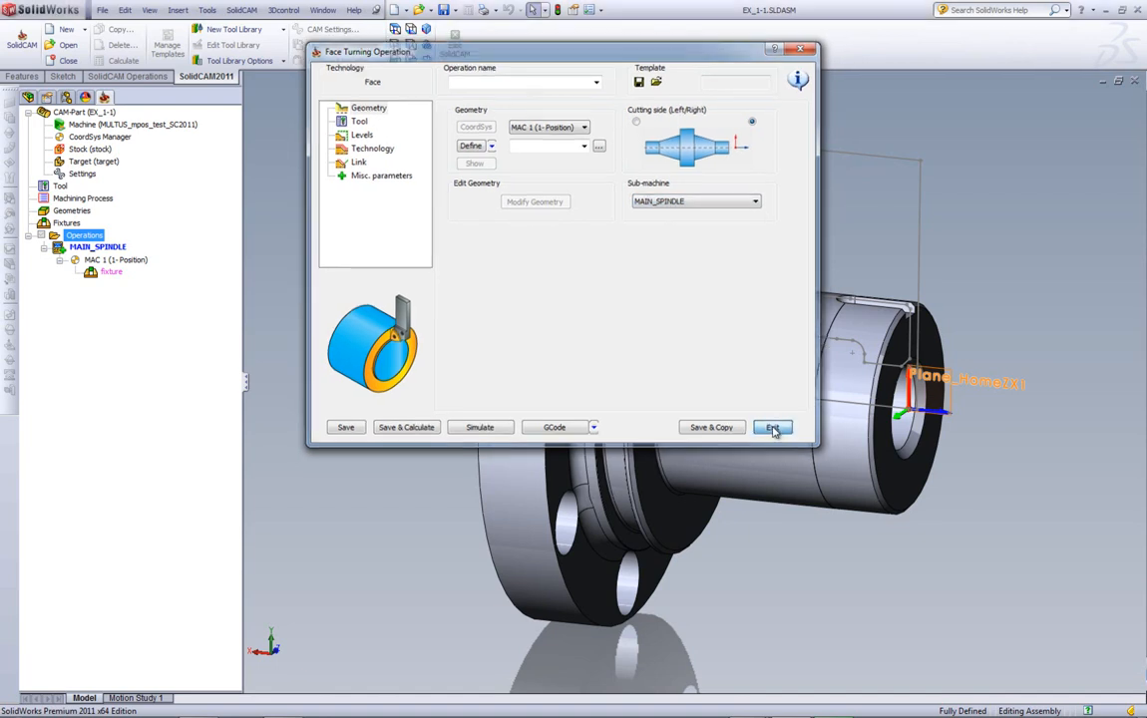
Step: Review the MAIN_SPINDLE and SUB_SPINDLE sub-machine entries in the Machine ID Editor
click(774, 427)
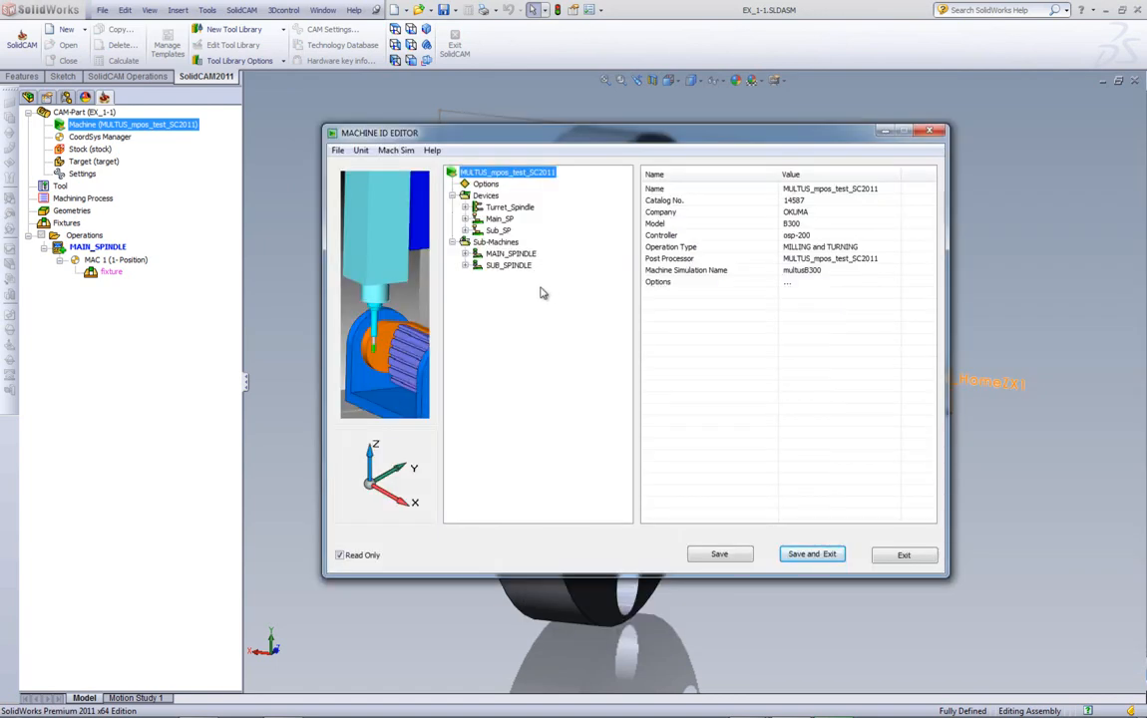
click(495, 242)
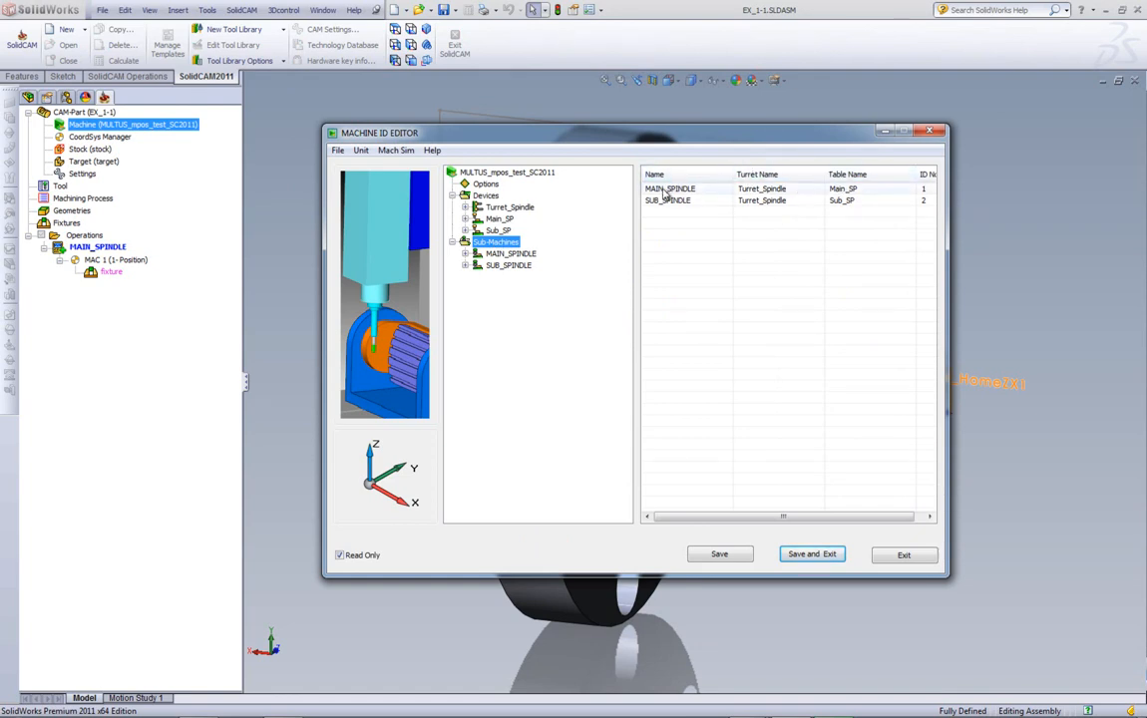
click(670, 188)
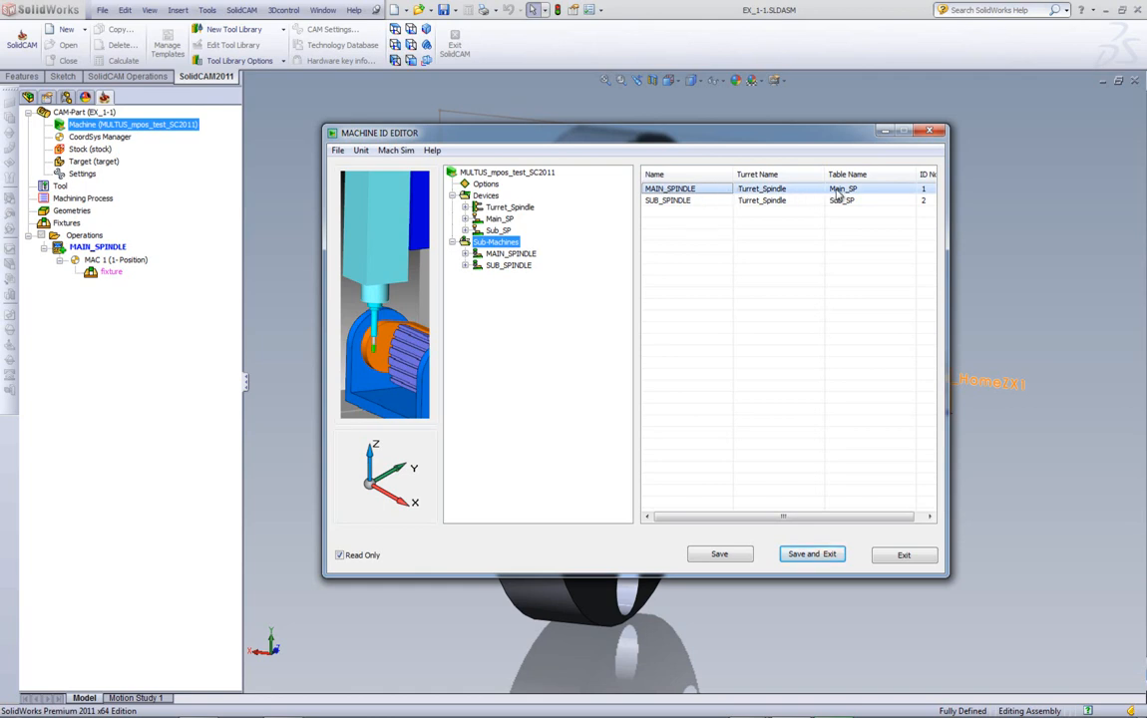
click(668, 200)
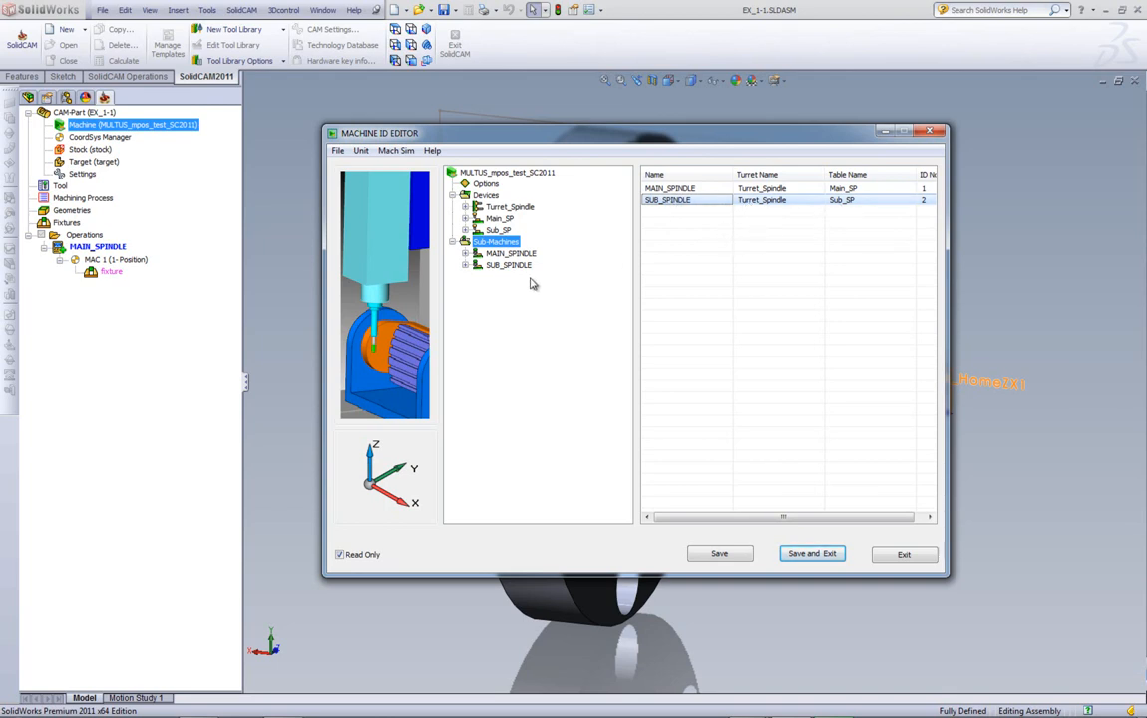
click(511, 253)
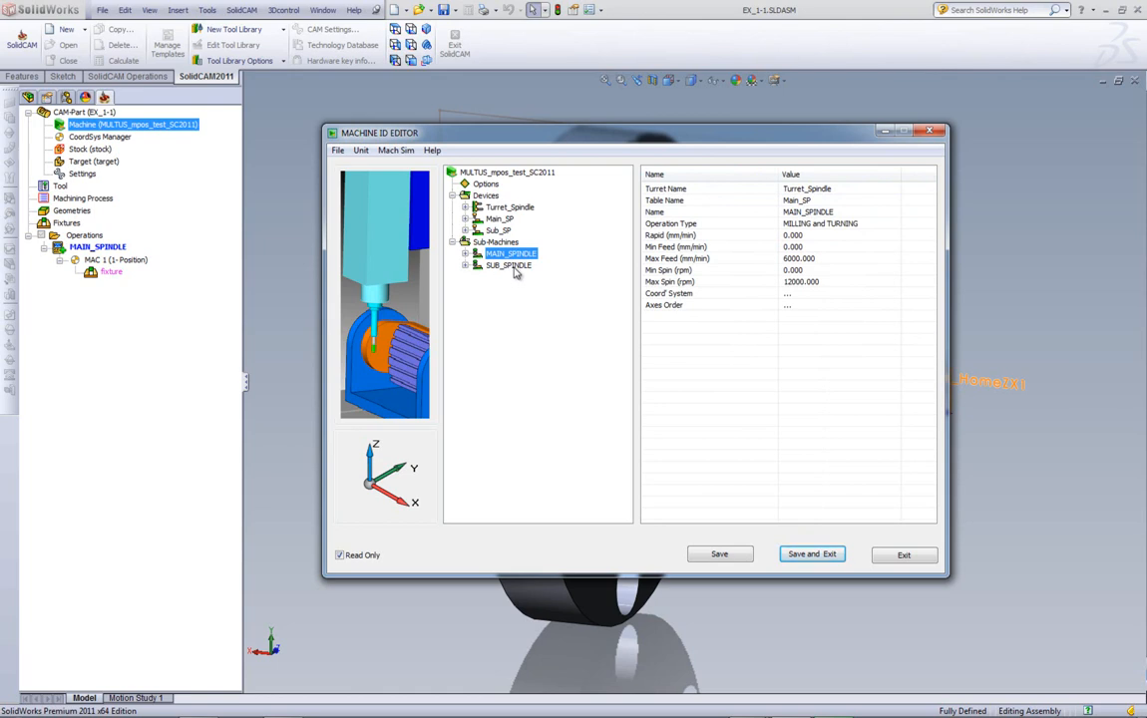
click(510, 264)
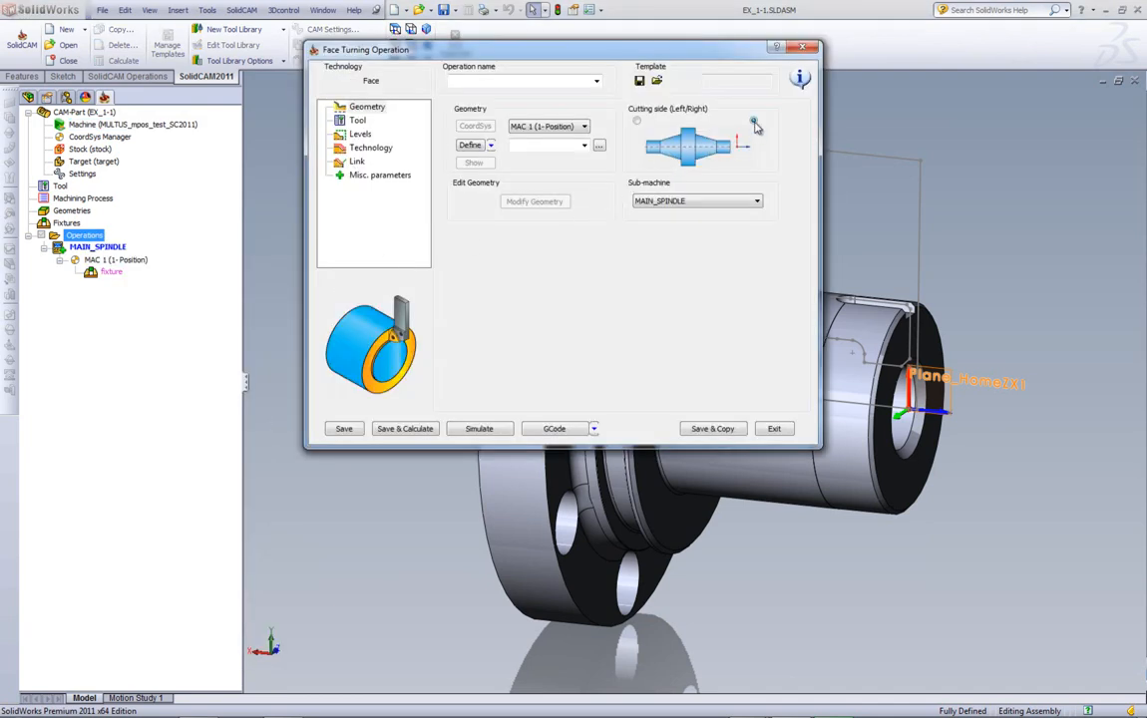
Step: Set cutting side to right and define the geometry as a chain on the shaft's end edge
click(754, 120)
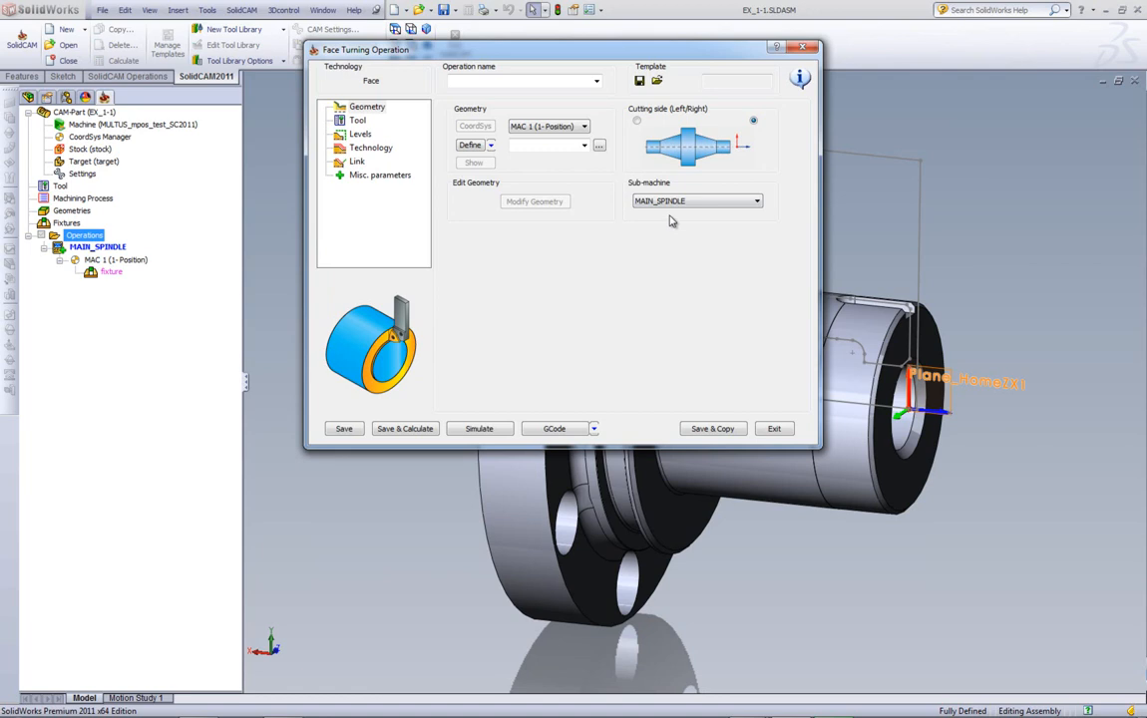
mouse_move(594, 203)
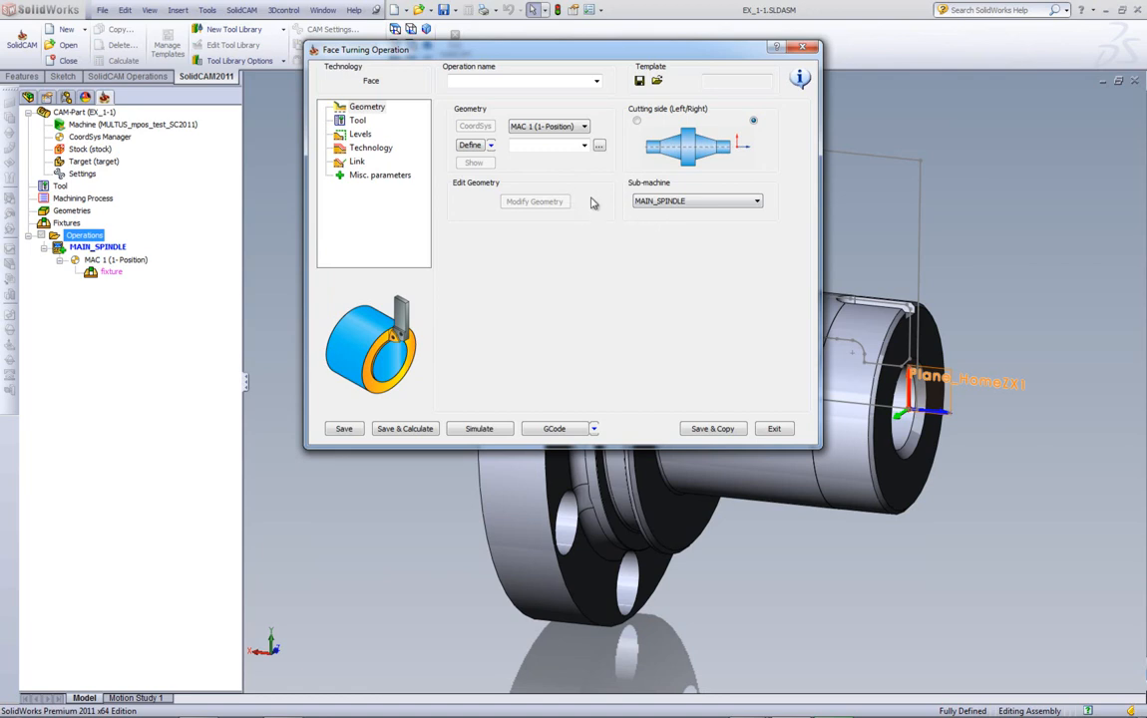
mouse_move(483, 212)
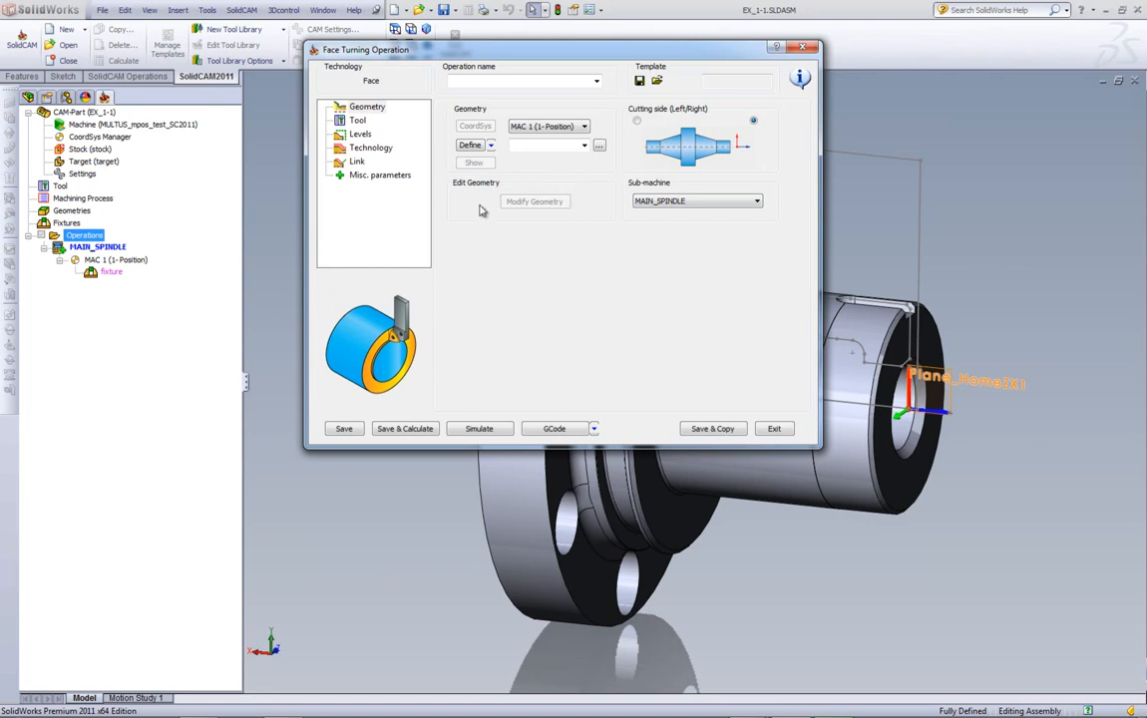
mouse_move(483, 211)
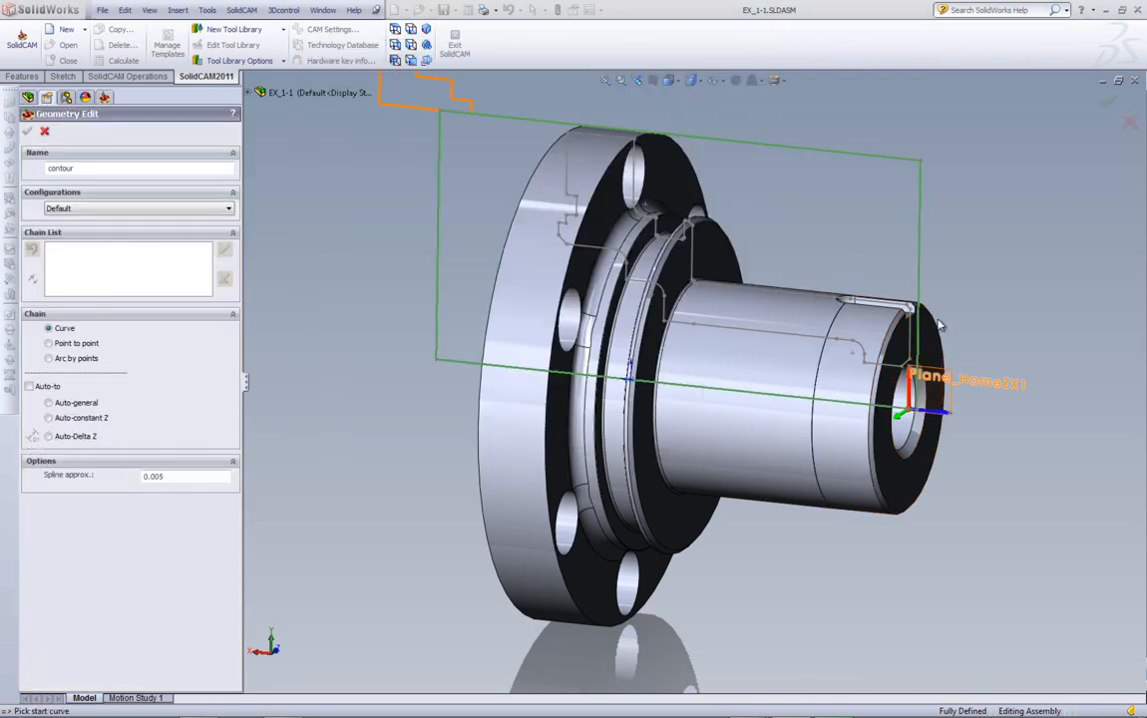
click(910, 307)
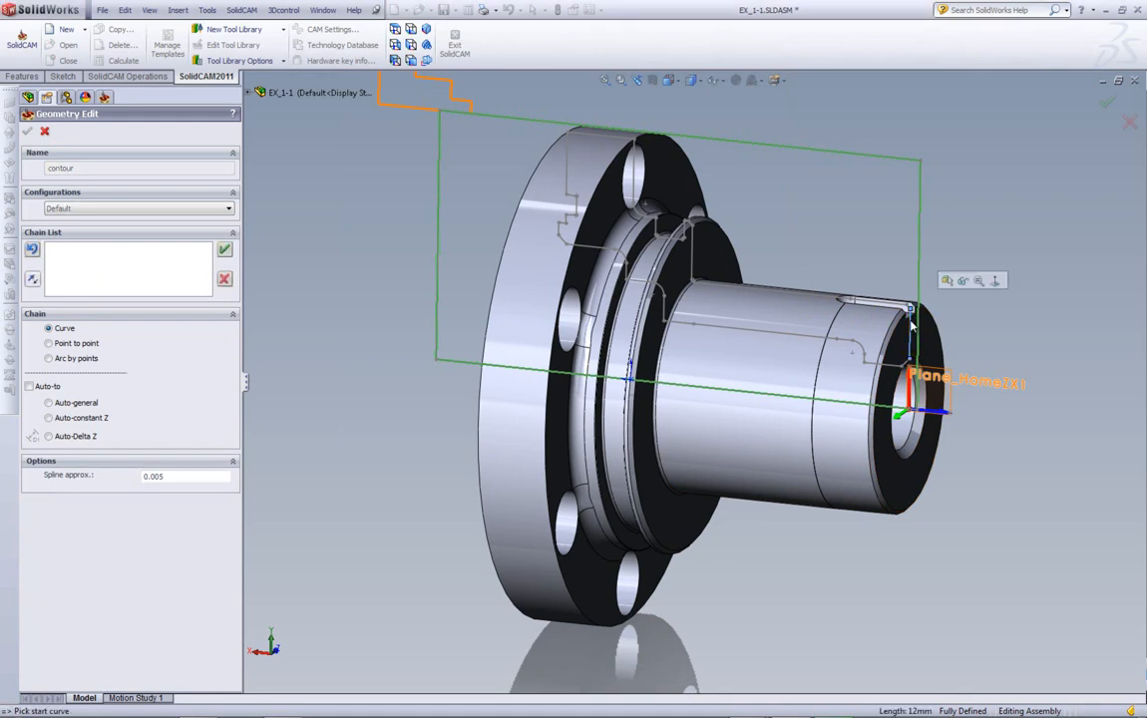
click(908, 323)
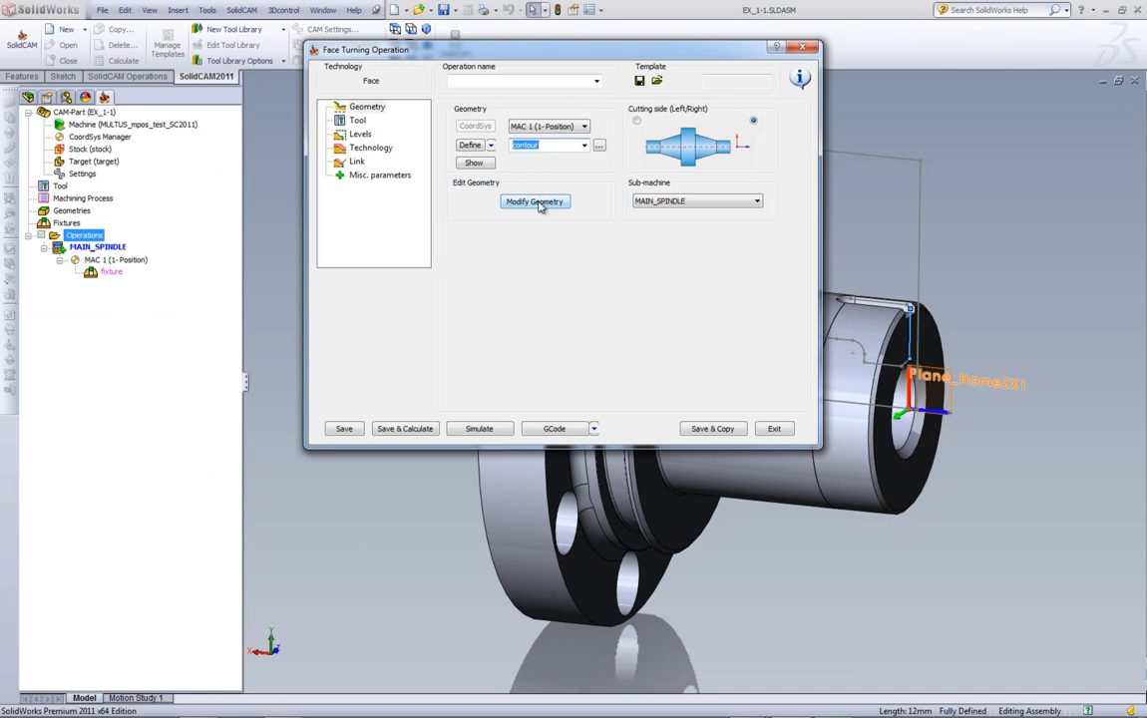
Step: Auto-extend the chain start to stock, trying linear angles 0 and 30, then keeping tangential
click(535, 201)
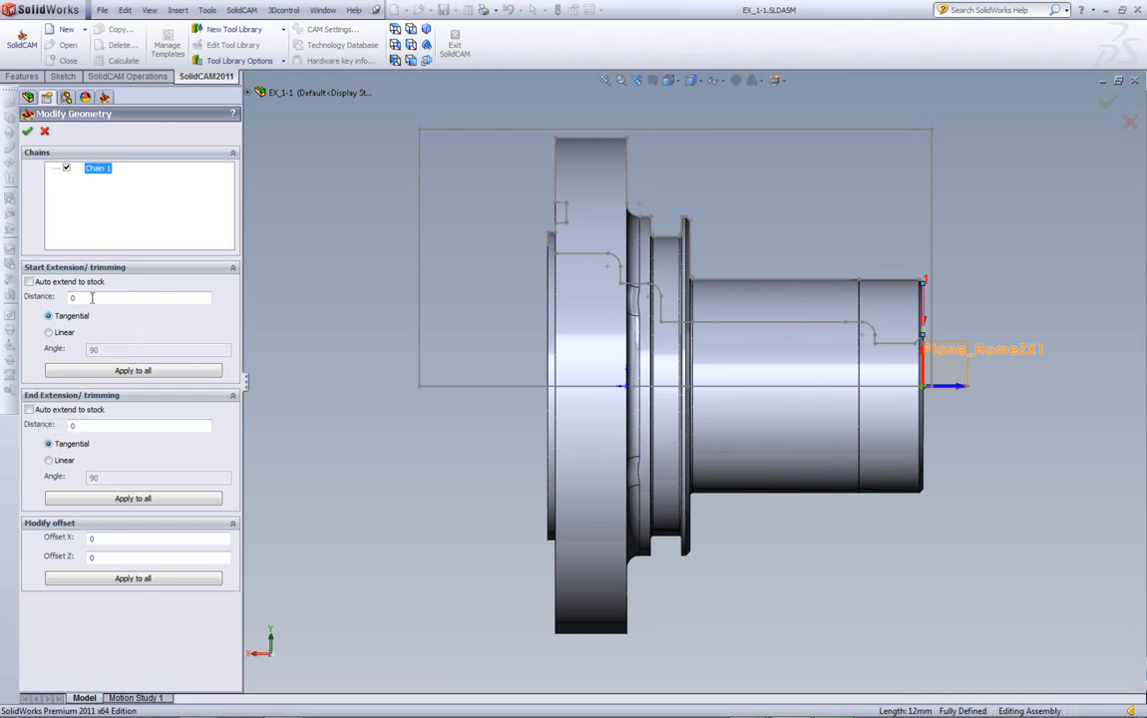
text(10)
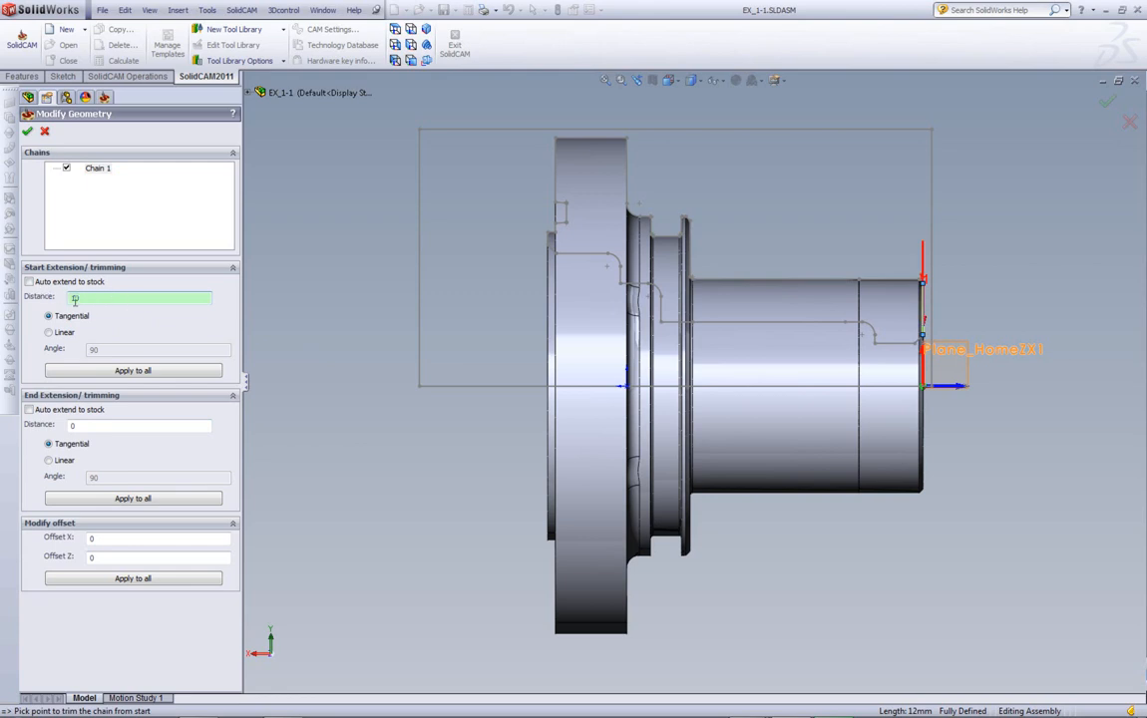
mouse_move(30, 281)
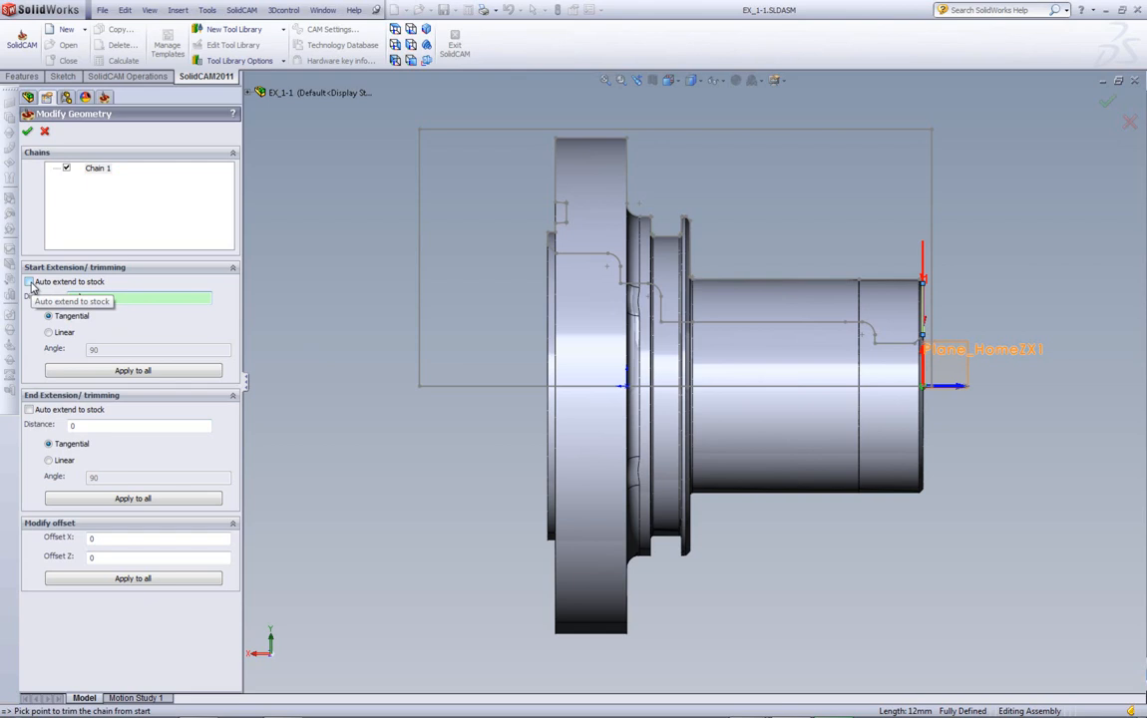
click(28, 281)
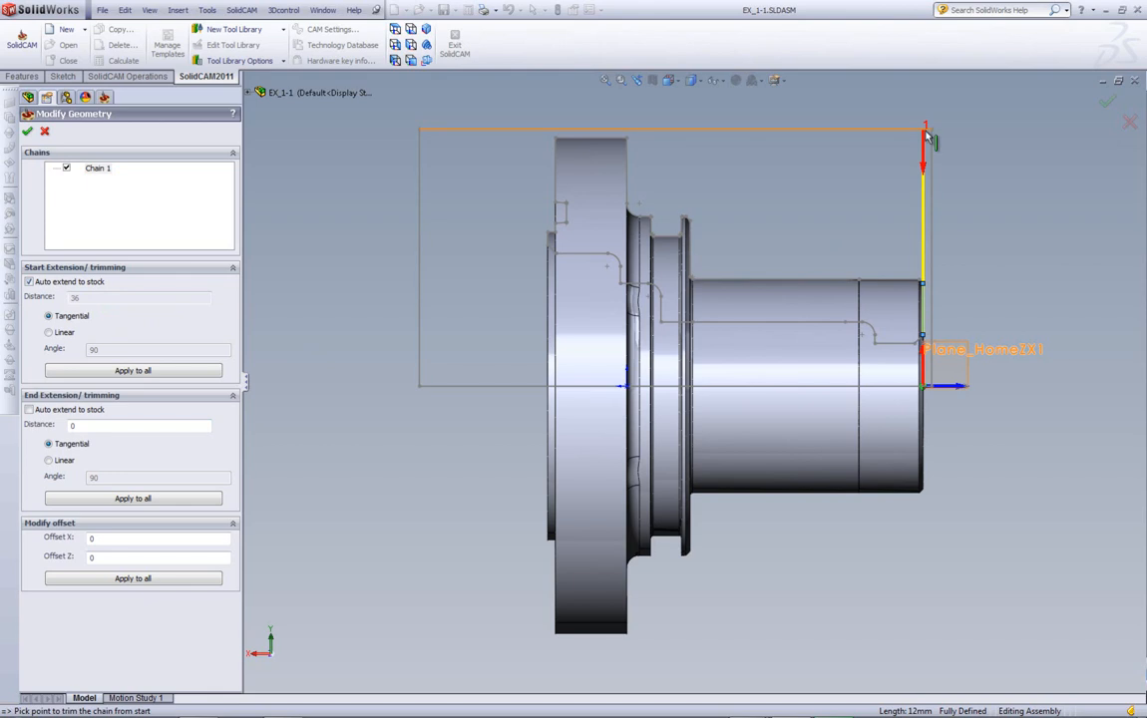
mouse_move(930, 138)
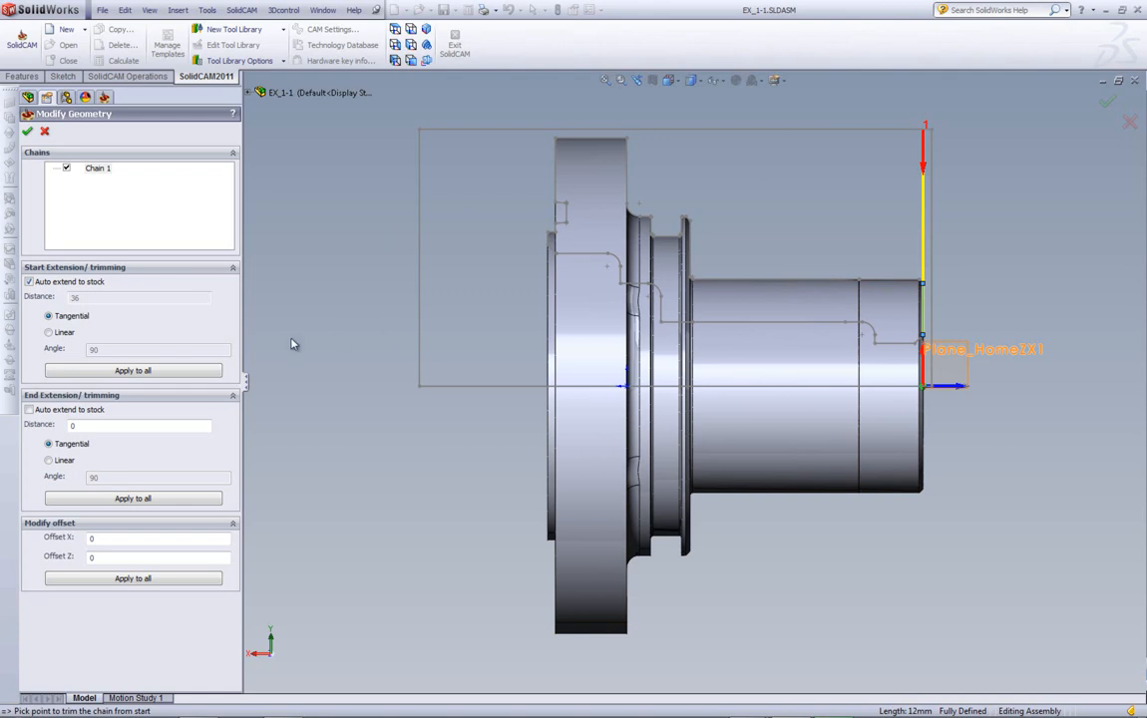
mouse_move(48, 331)
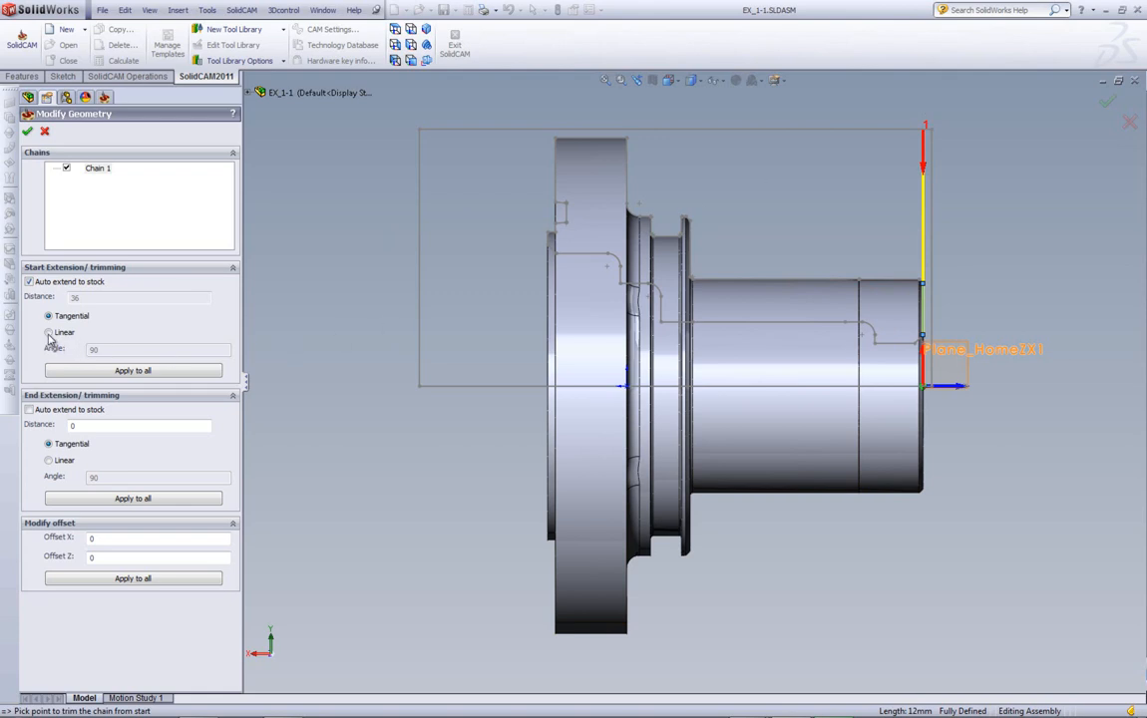
click(47, 331)
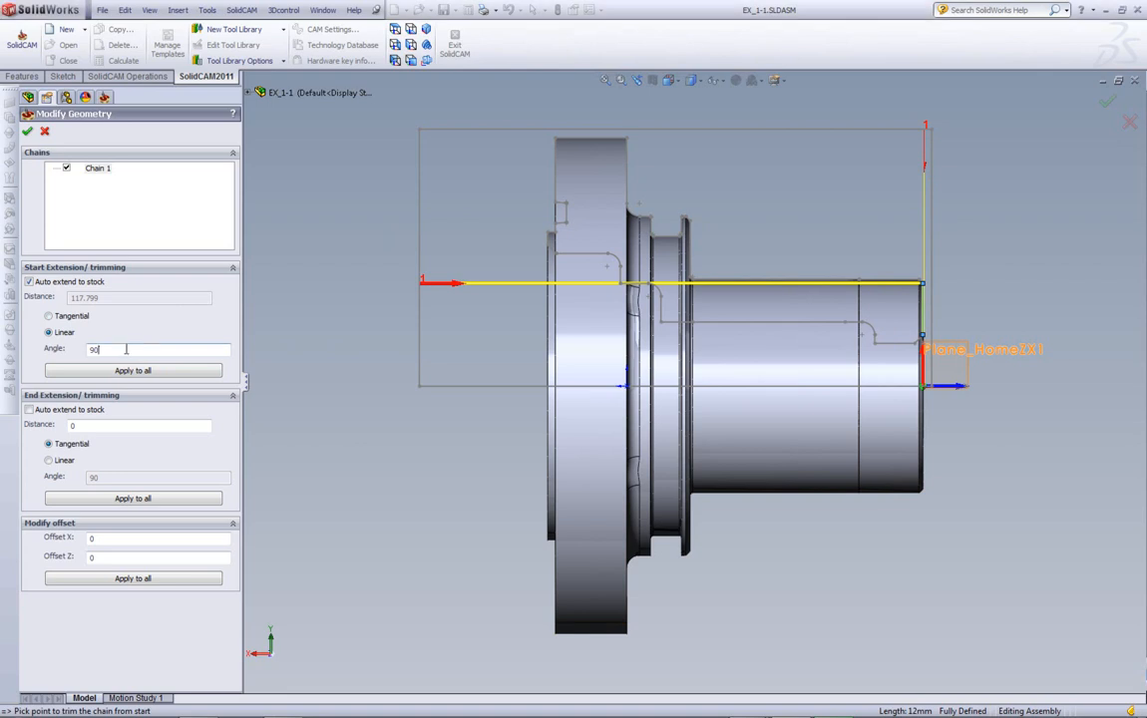
text(0)
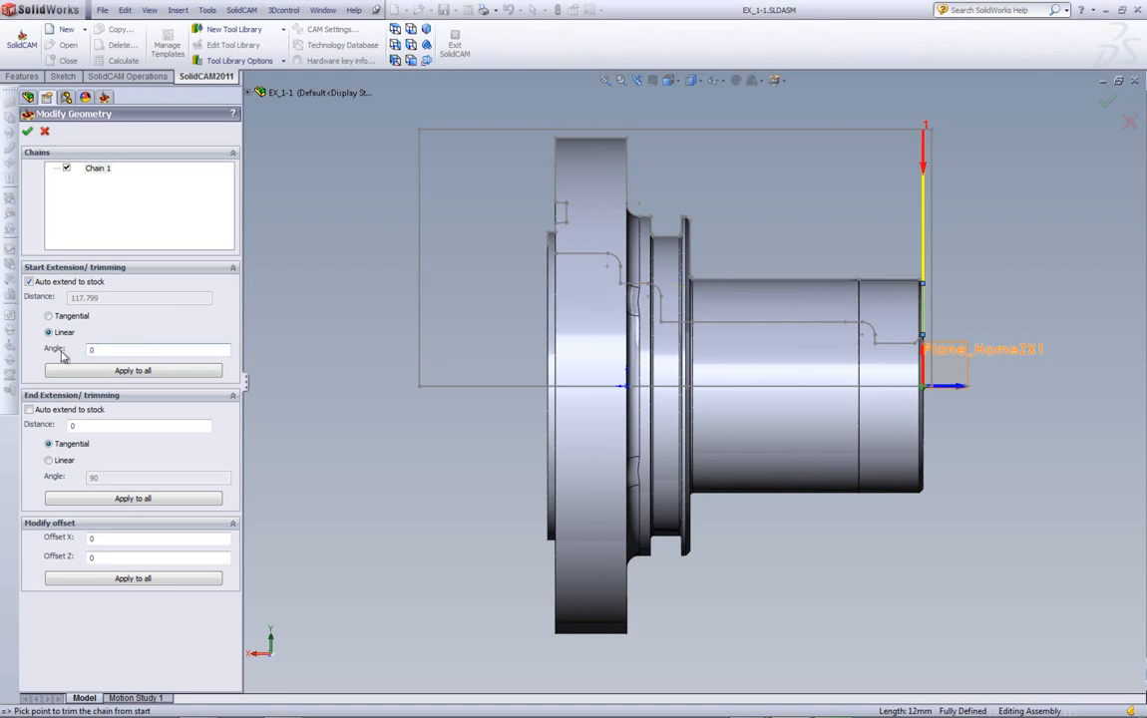
text(30)
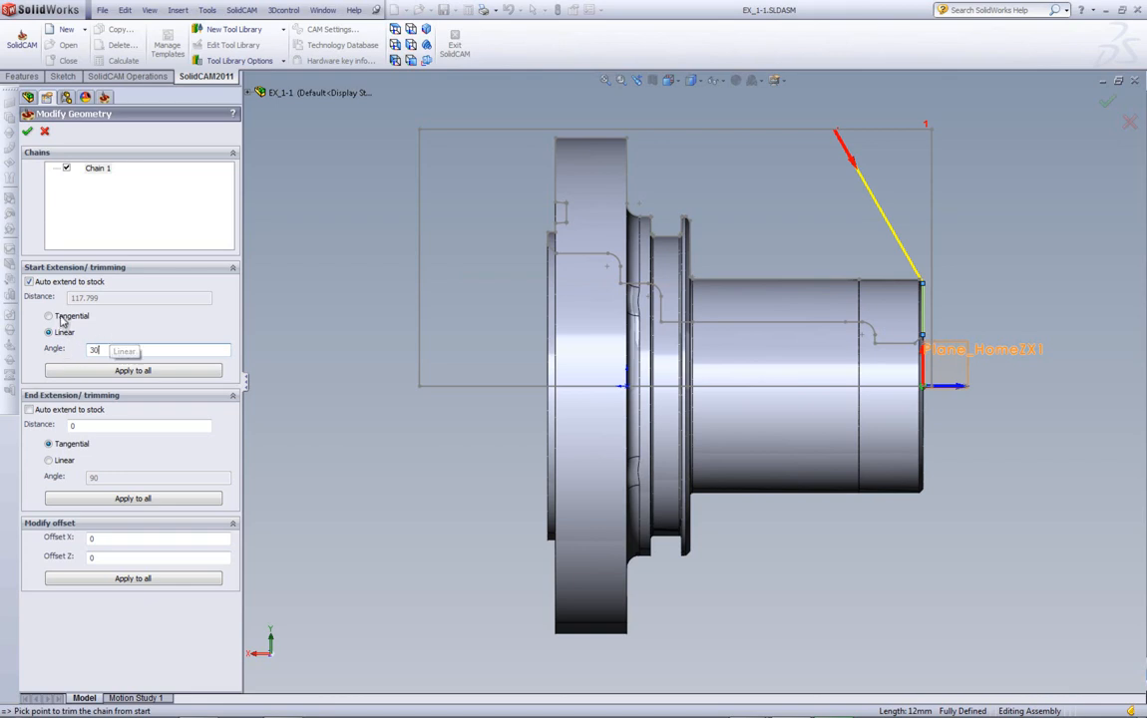
click(48, 315)
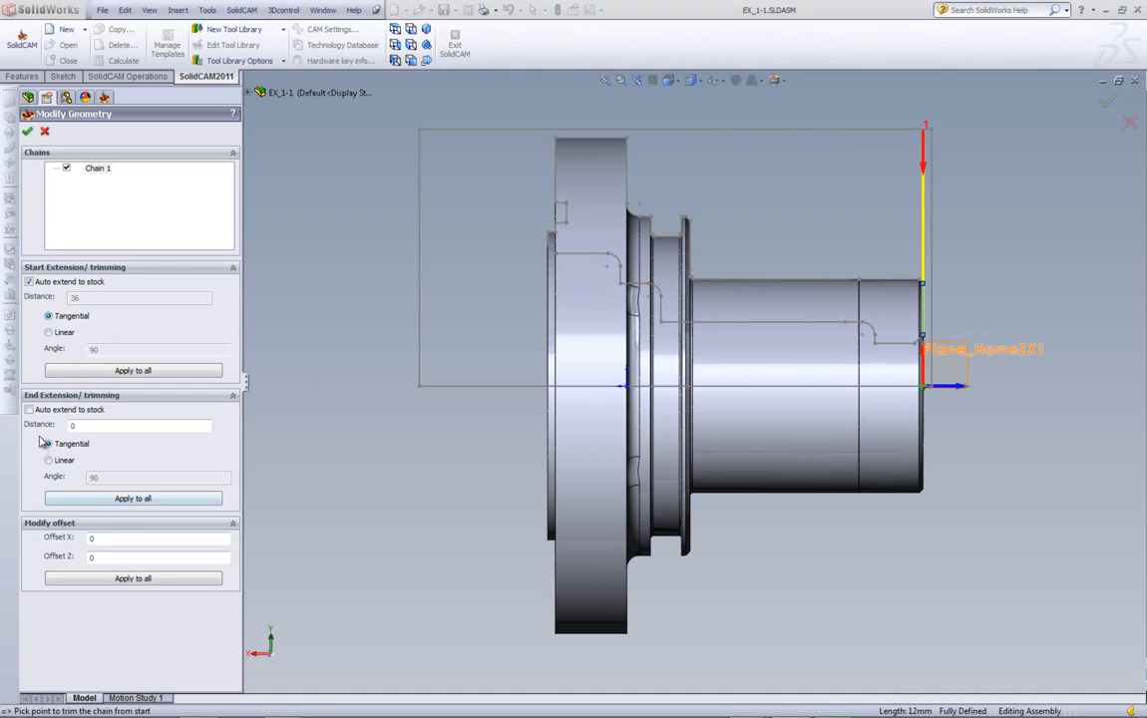
mouse_move(30, 411)
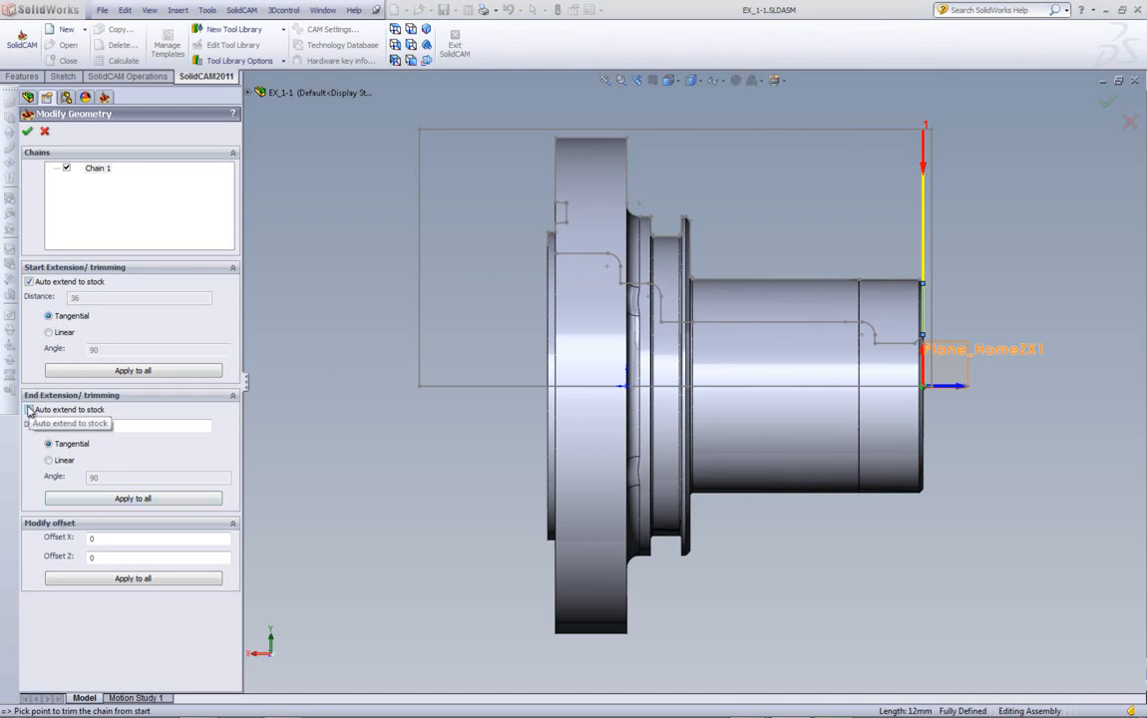
Step: Auto-extend the chain end to stock, review Offset 2, and accept the modified geometry
click(28, 409)
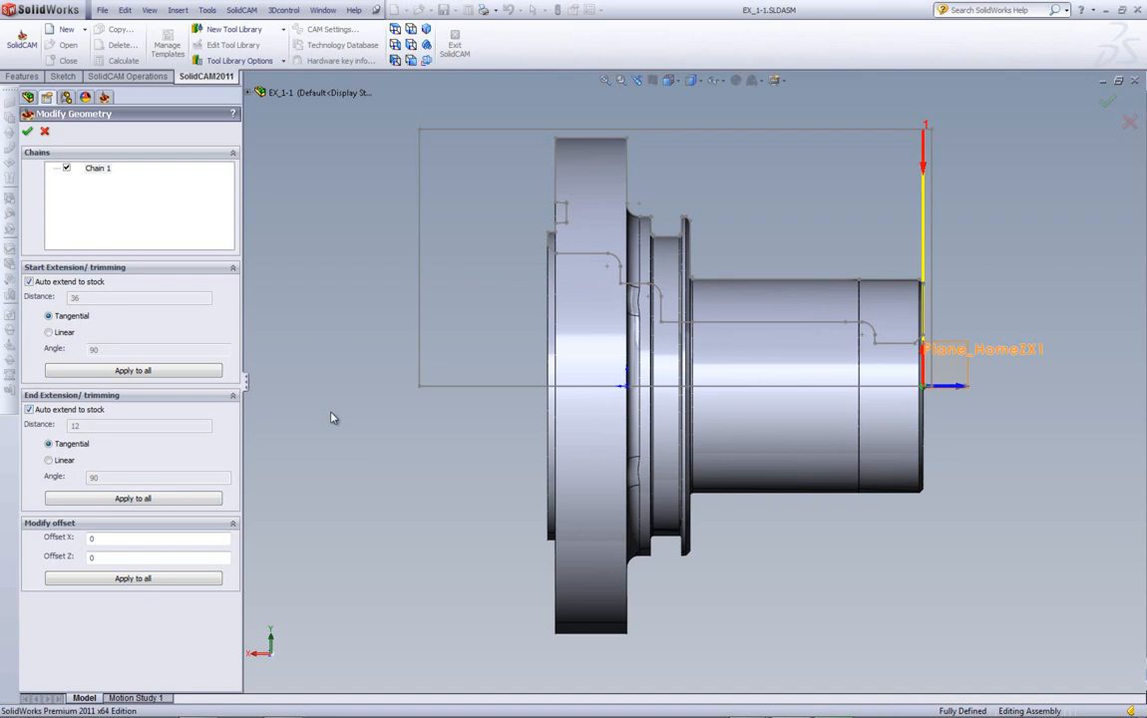
mouse_move(108, 555)
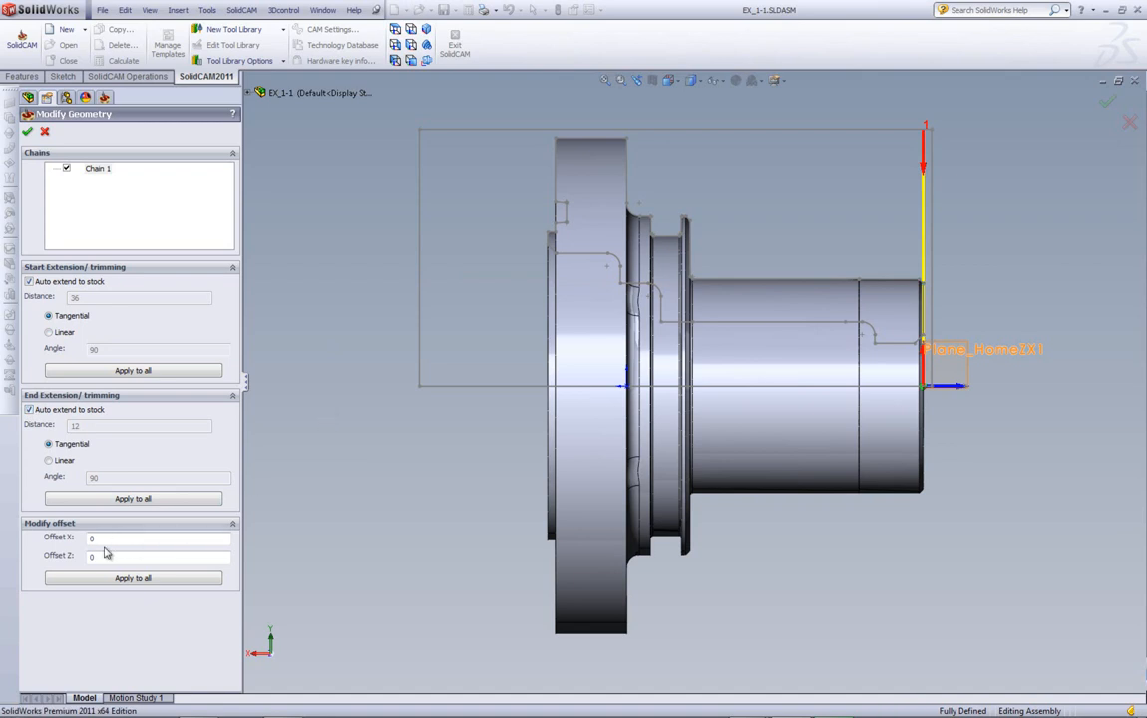
click(158, 556)
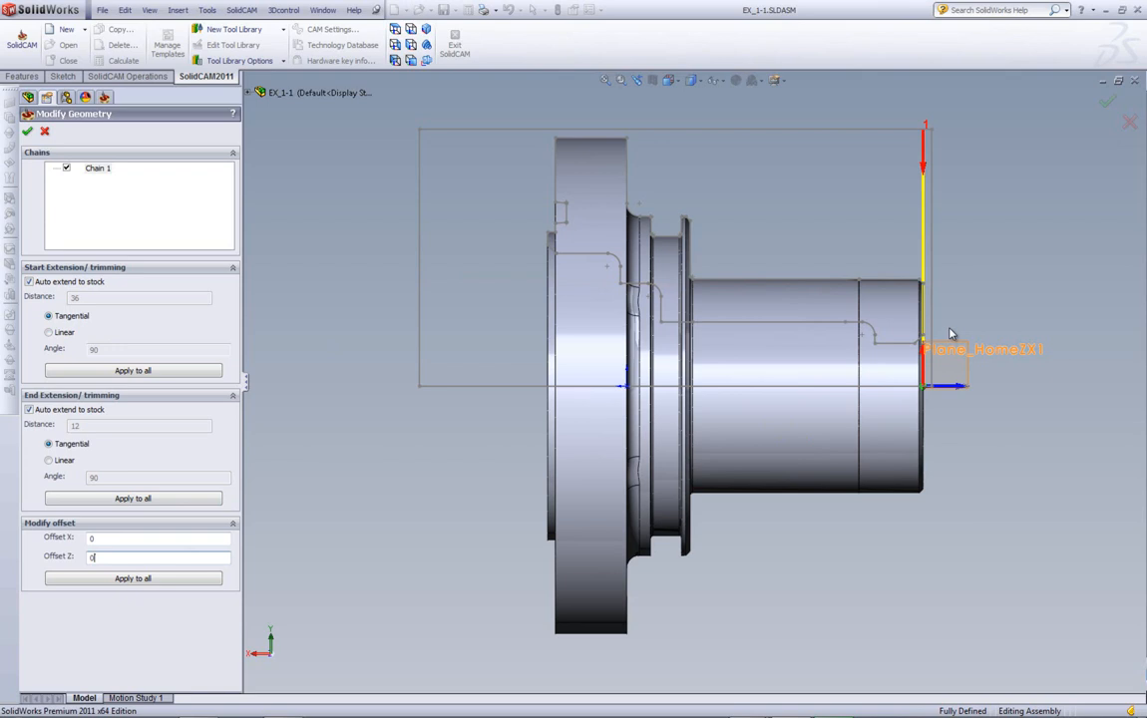
mouse_move(944, 307)
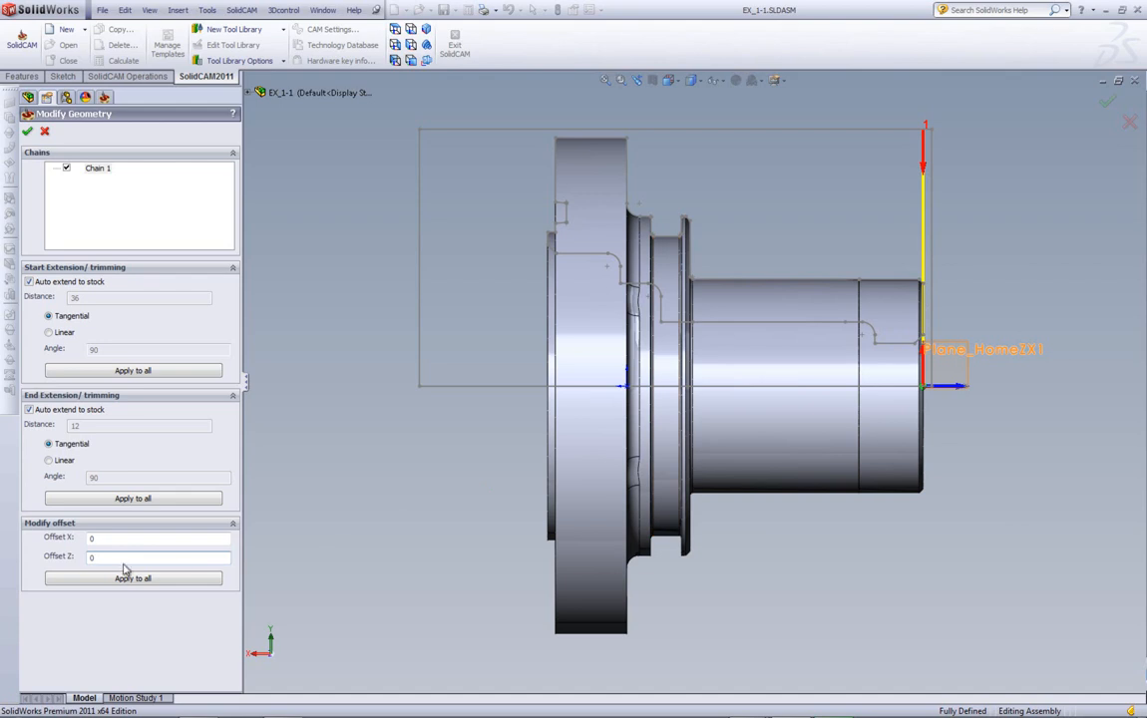
click(156, 557)
text(5)
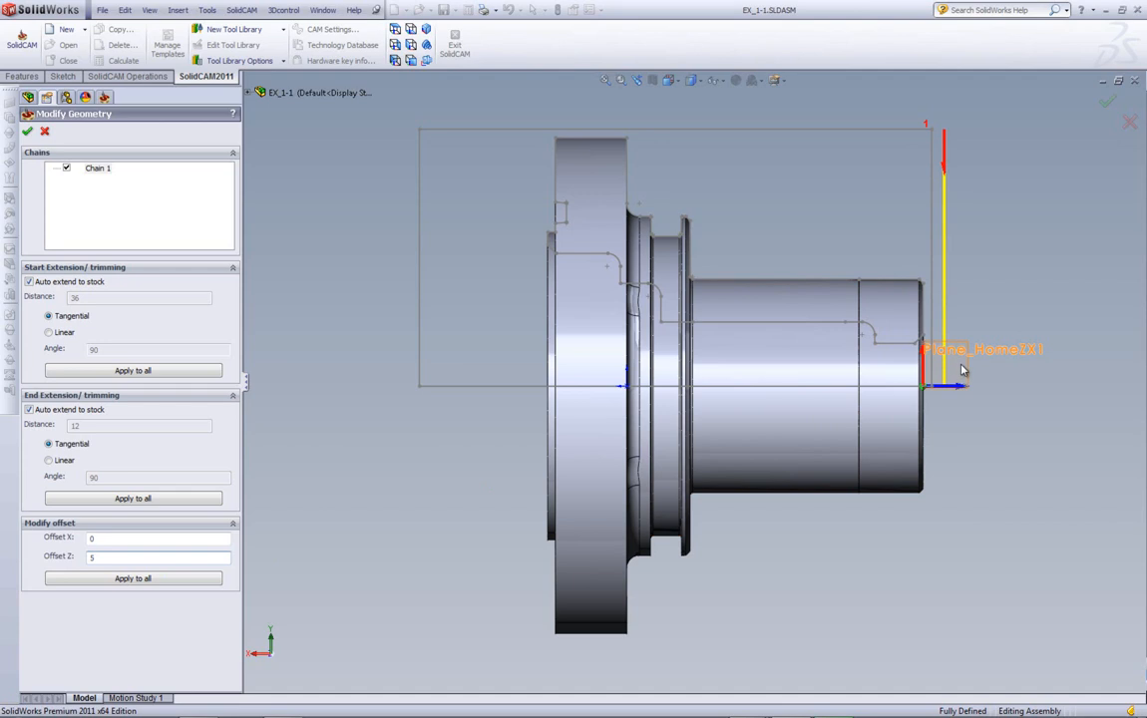
click(155, 557)
text(0)
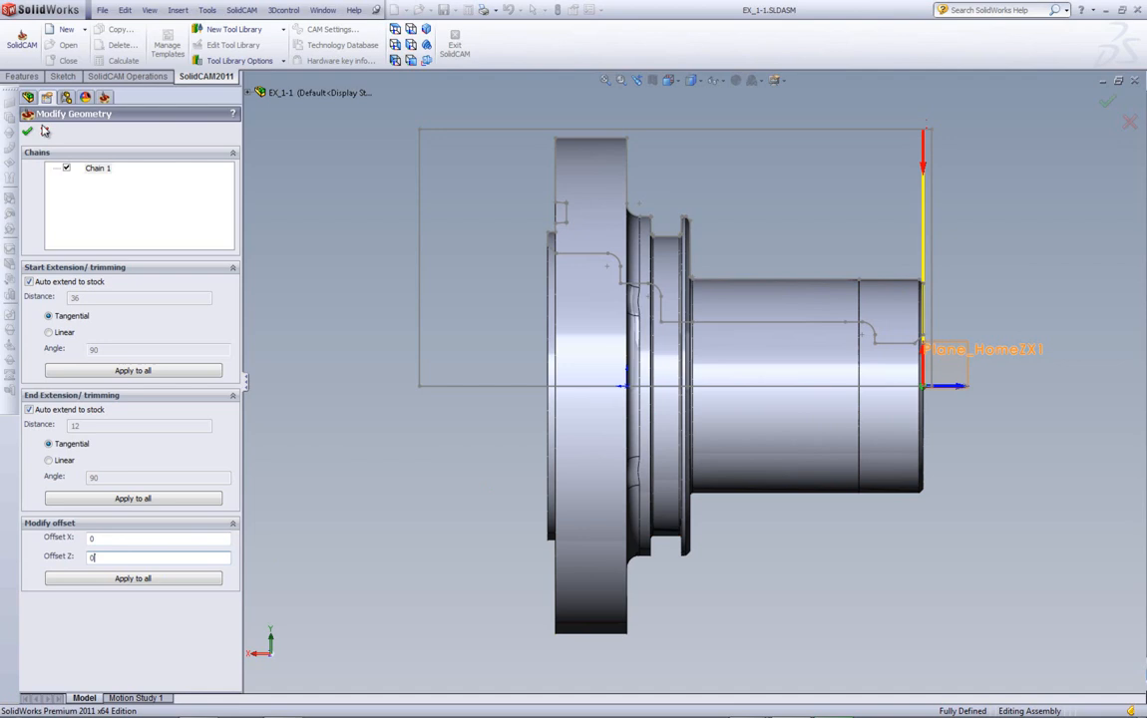
click(26, 132)
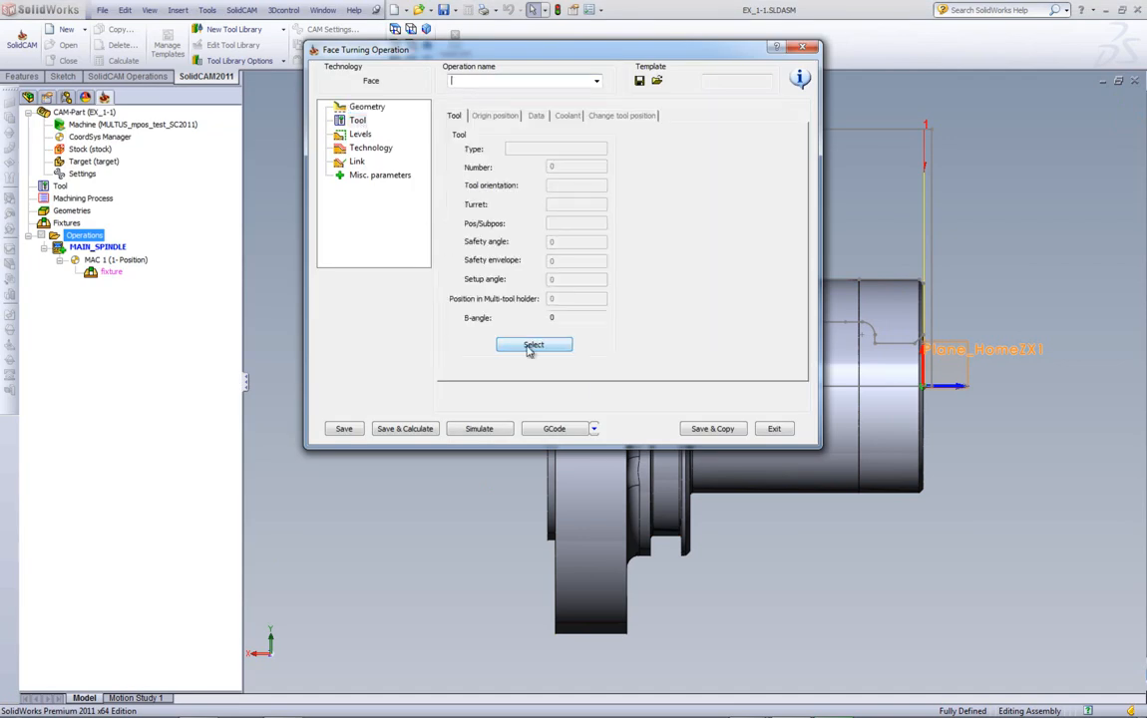
Step: Assign the turning insert tool from the library and set its tool angle to 0°
click(534, 345)
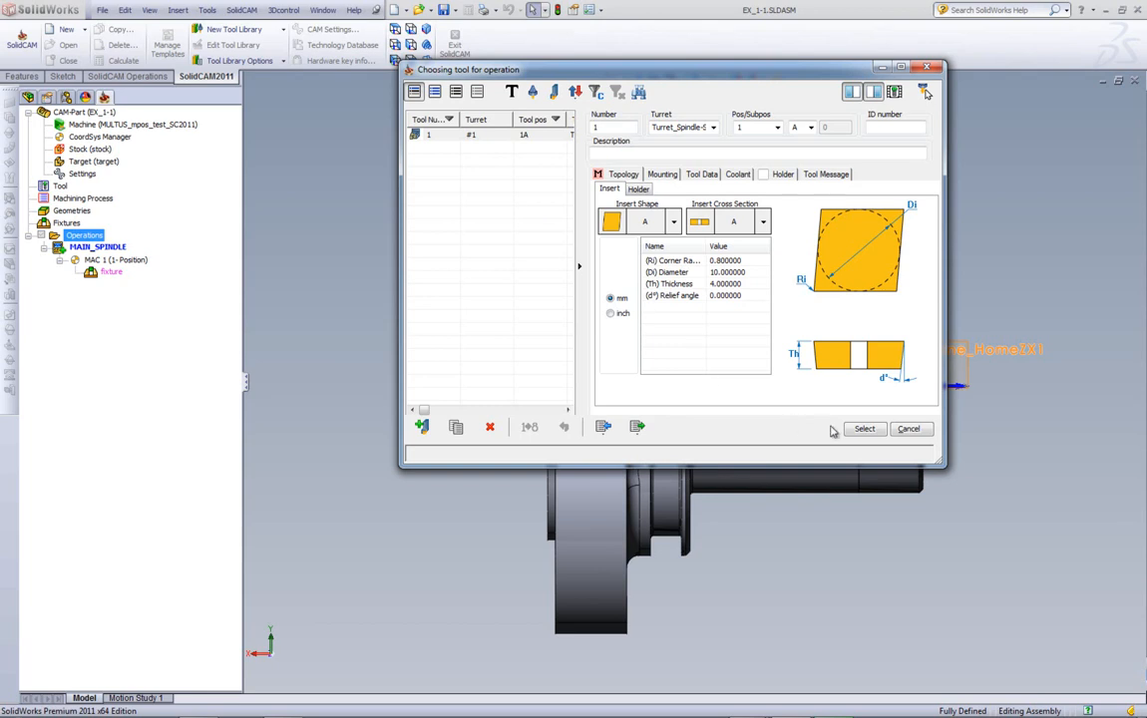
click(864, 427)
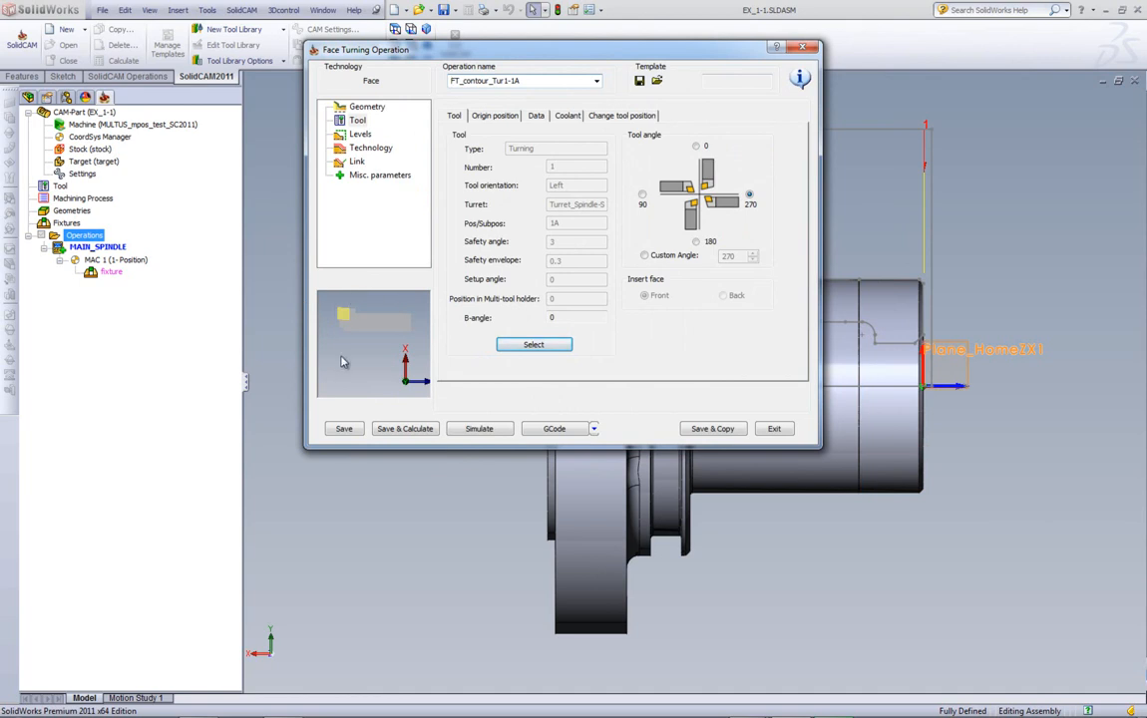
mouse_move(397, 349)
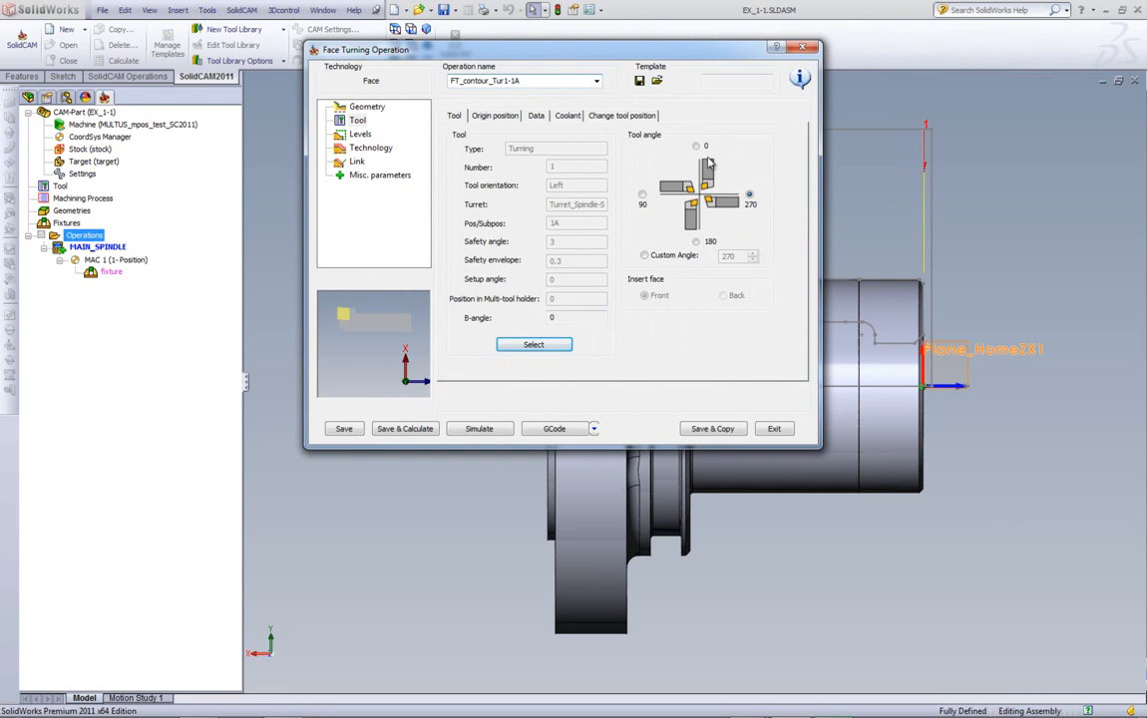
click(696, 146)
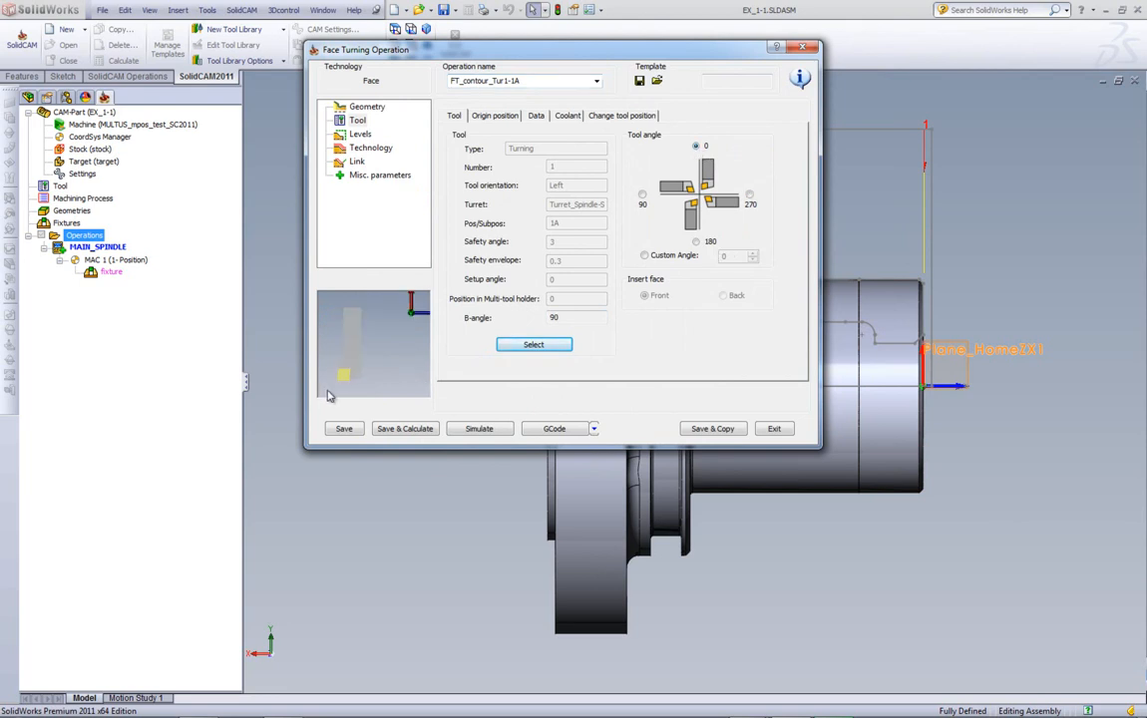
mouse_move(335, 374)
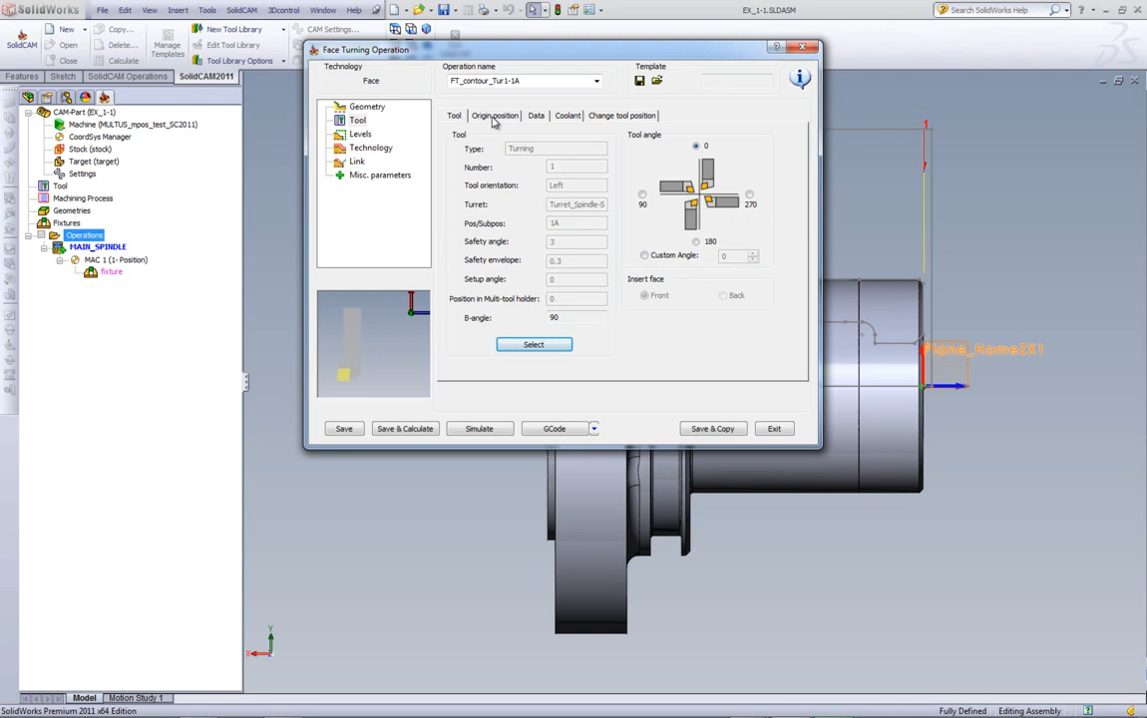
Step: Review origin position, feed 0.3/0.1 with spin 1000 RPM, and coolant settings
click(495, 114)
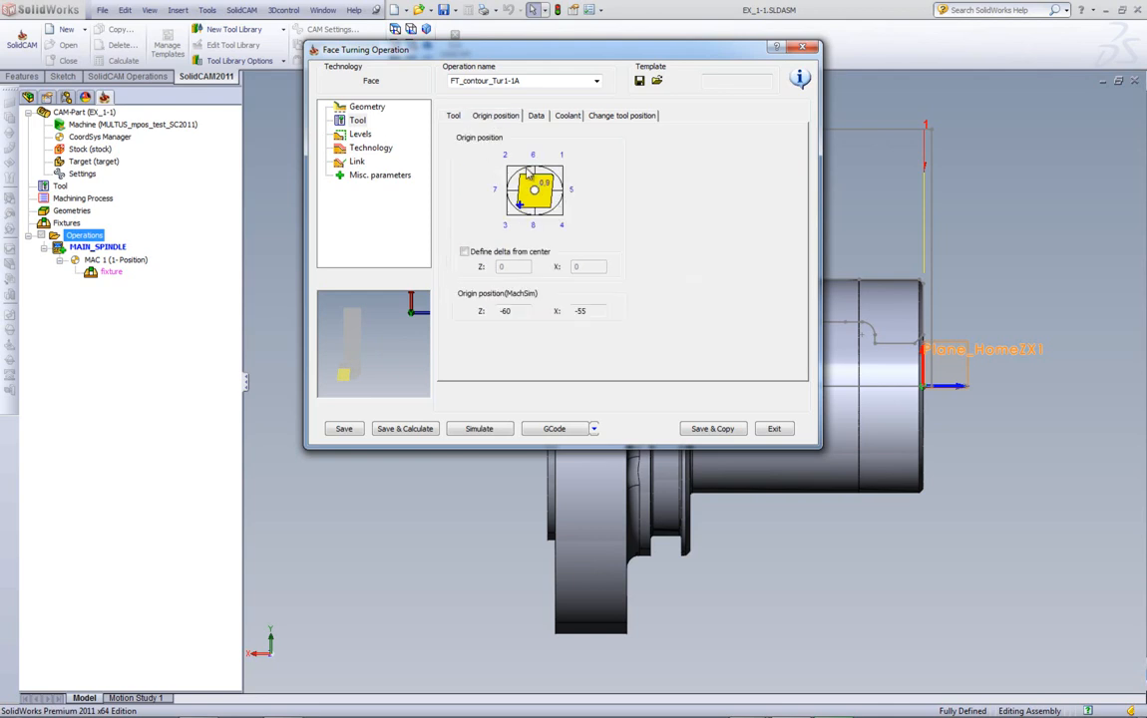
click(537, 113)
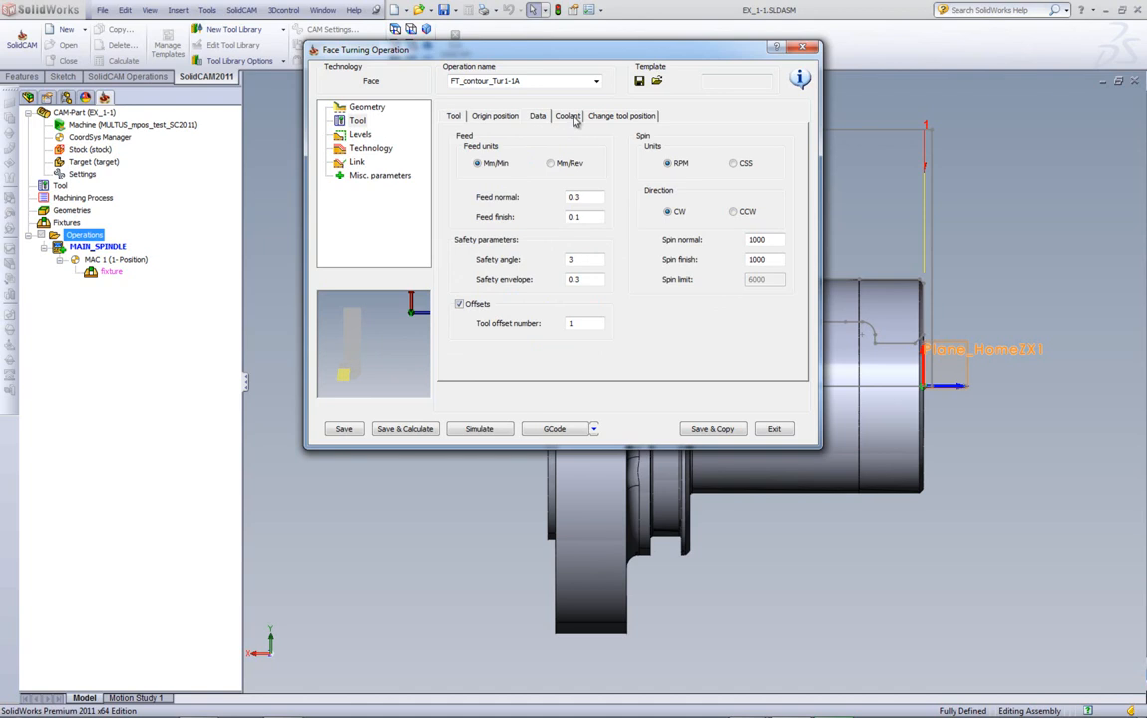
click(567, 114)
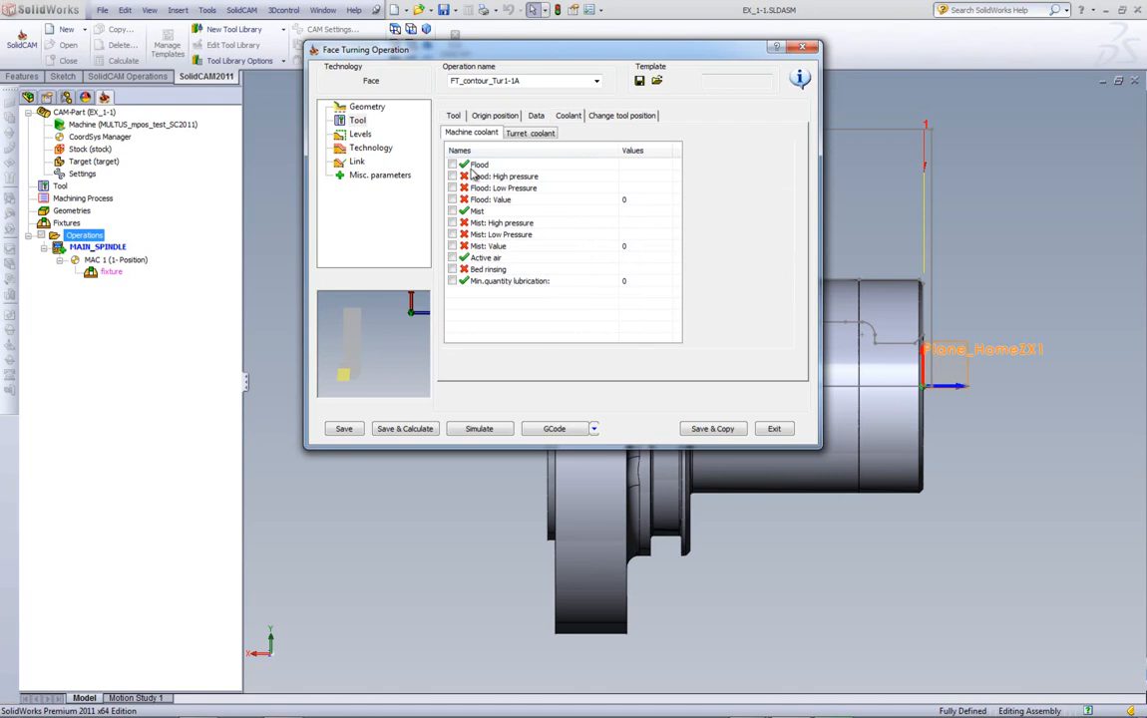
mouse_move(469, 200)
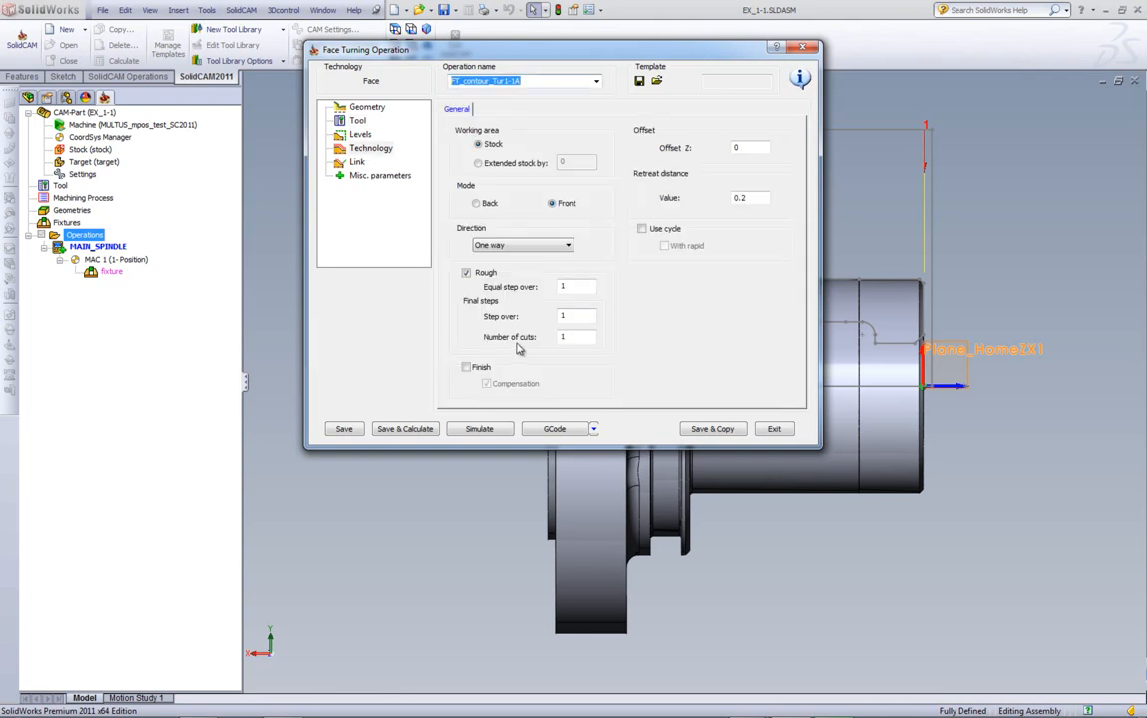
mouse_move(515, 352)
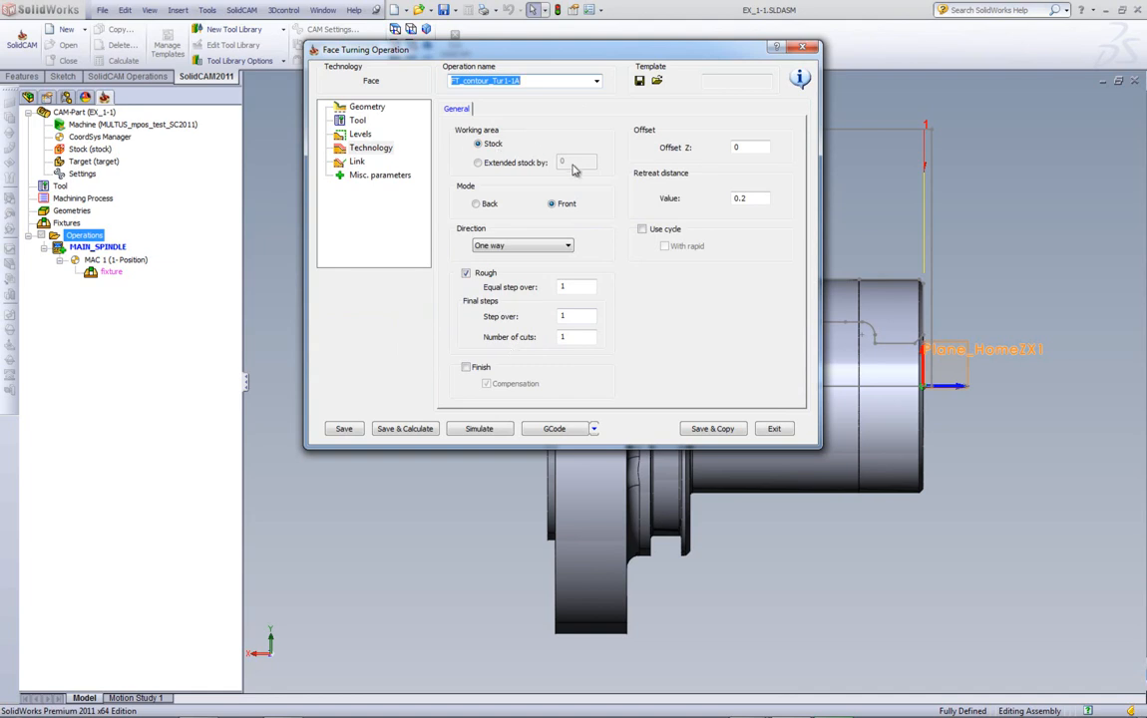
Step: Keep the working area at stock, set mode Front and direction One way
click(478, 164)
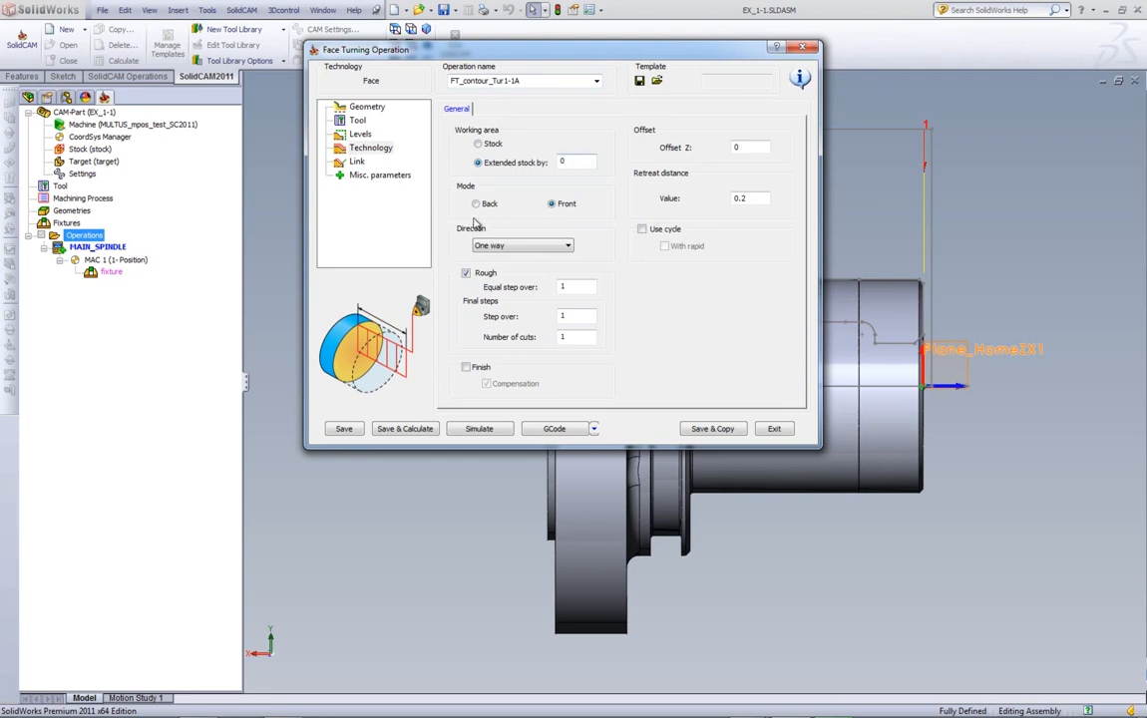
mouse_move(652, 268)
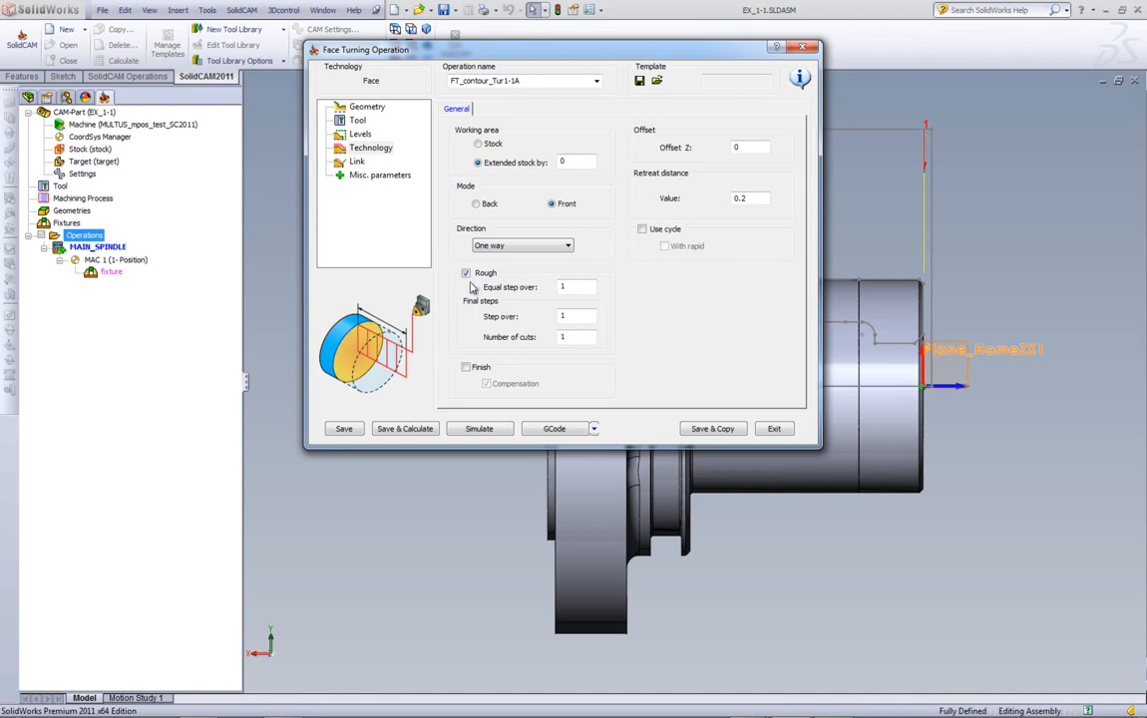
click(478, 143)
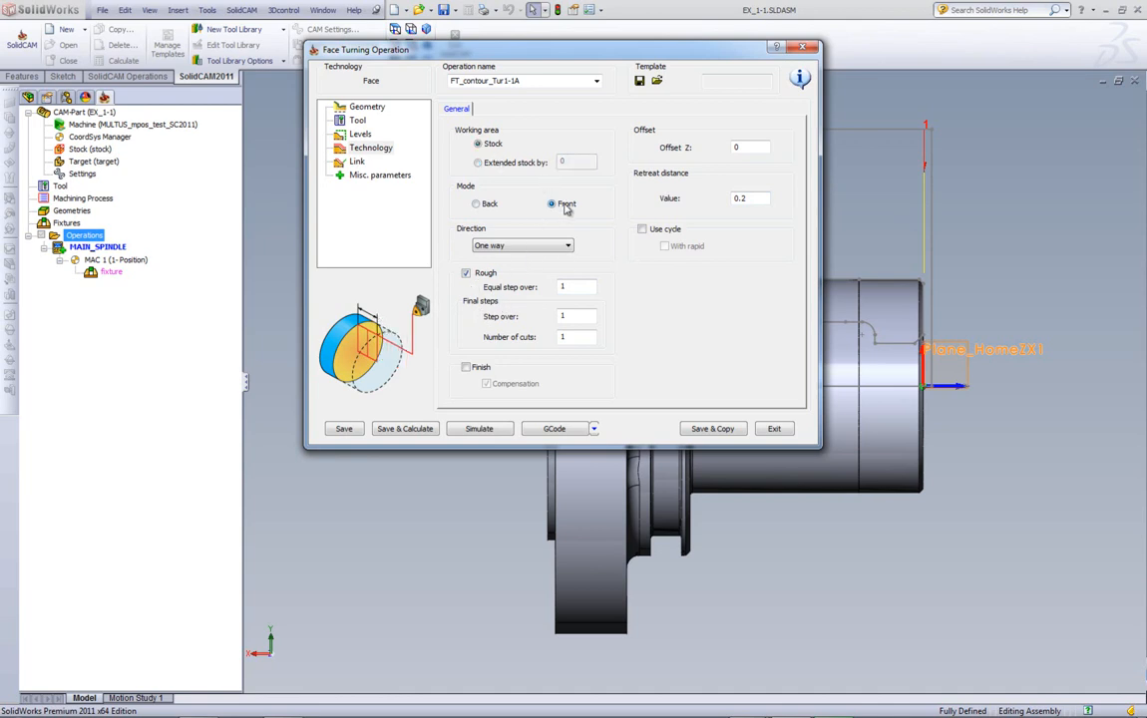
click(477, 204)
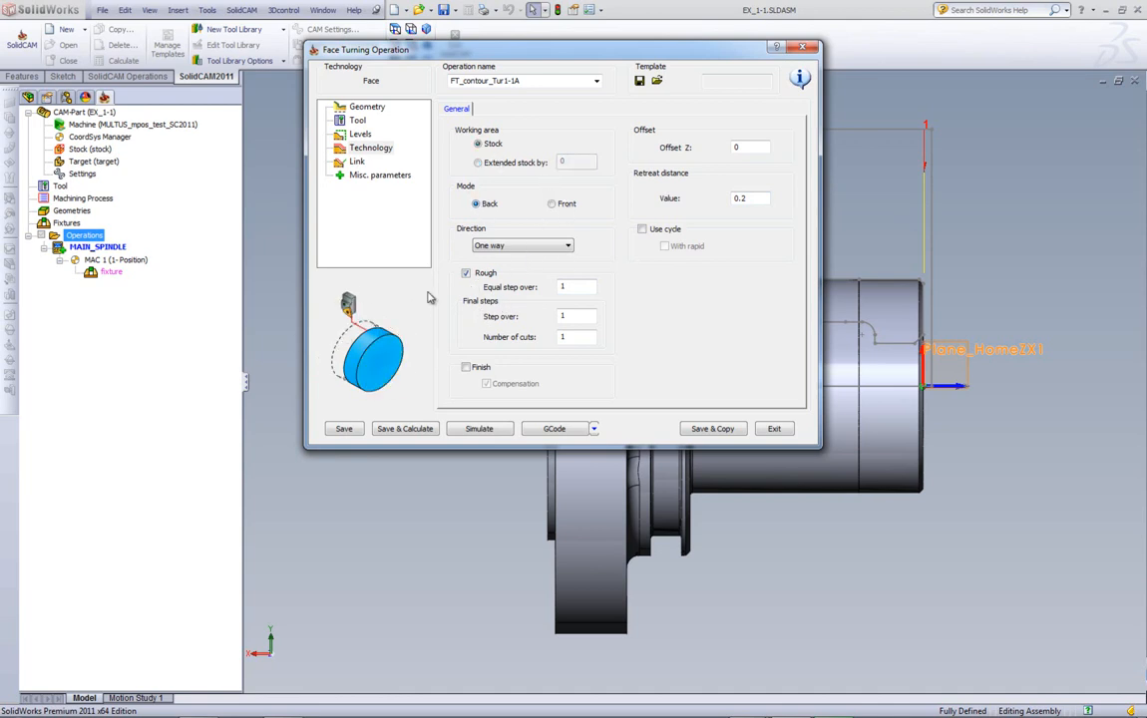
click(567, 246)
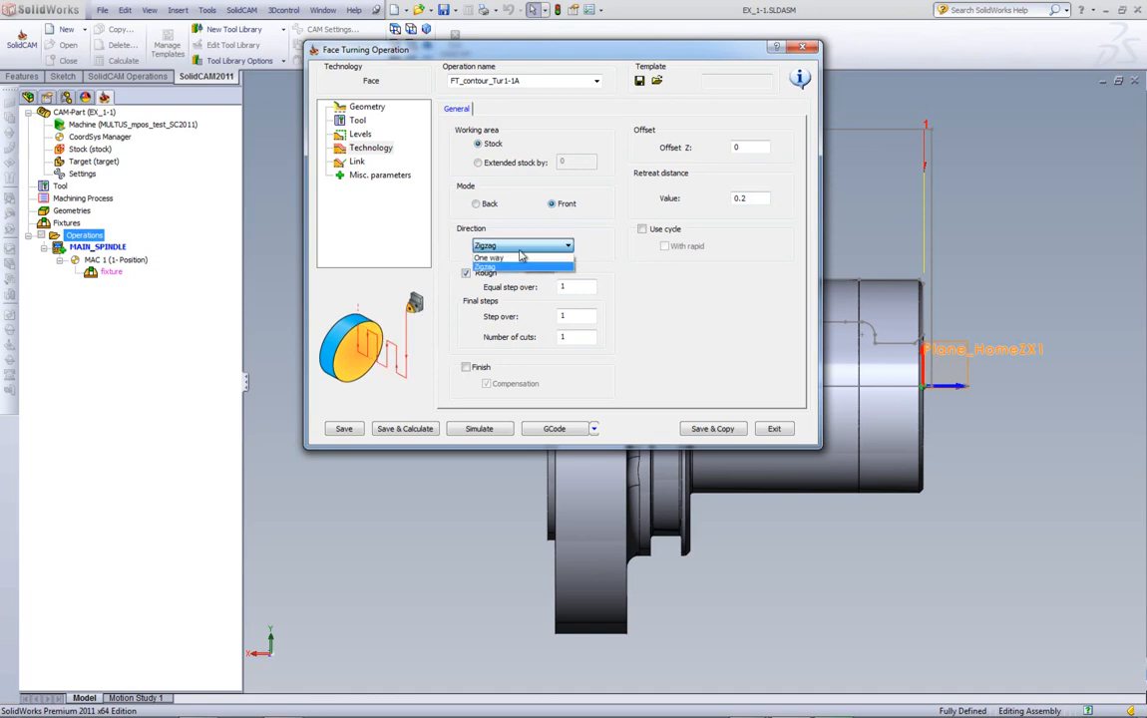
click(487, 258)
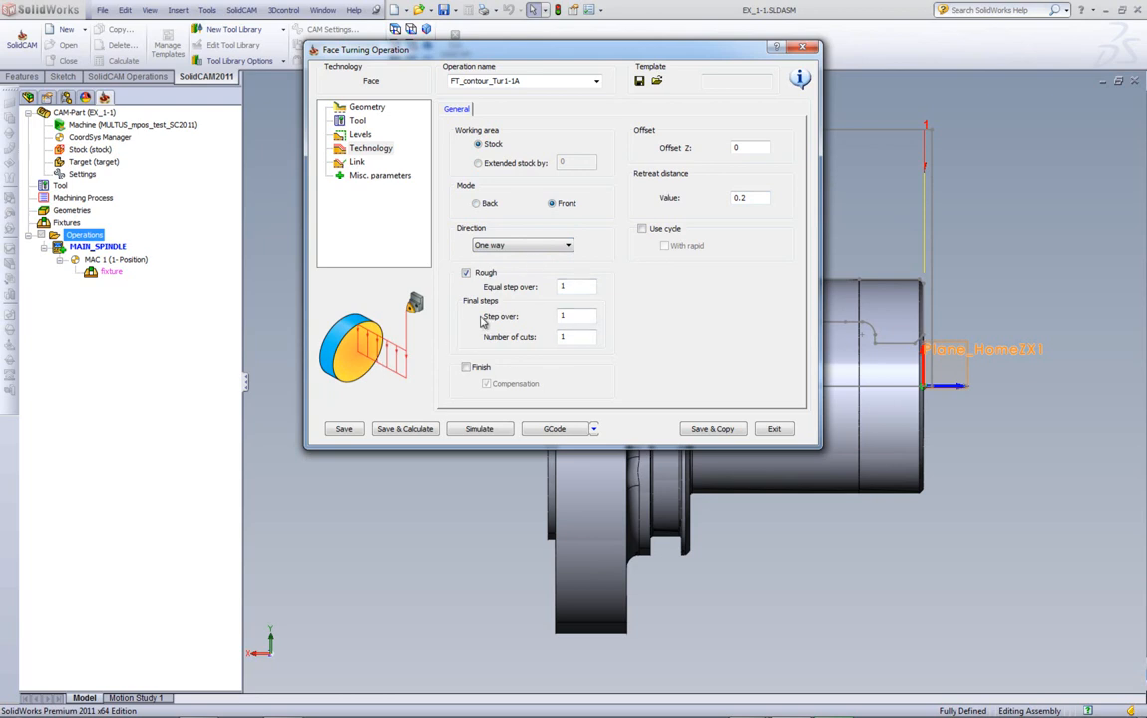
click(577, 287)
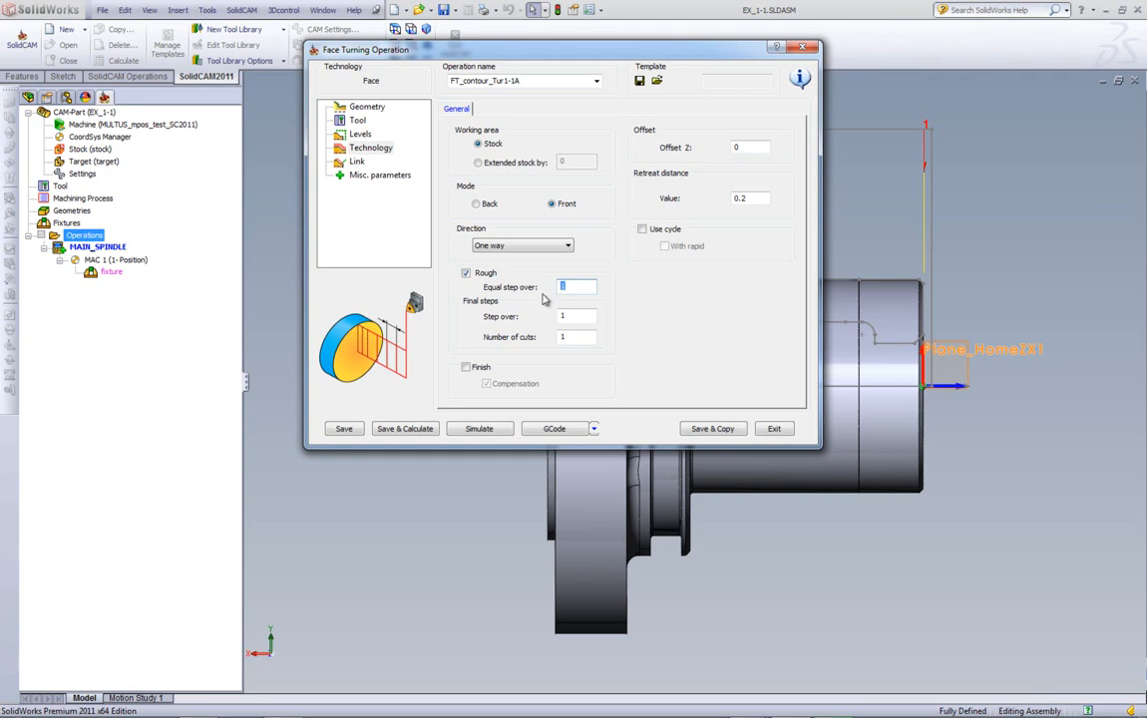
Step: Set equal step-over 0.8 for roughing and final step-over 0.2
text(.8)
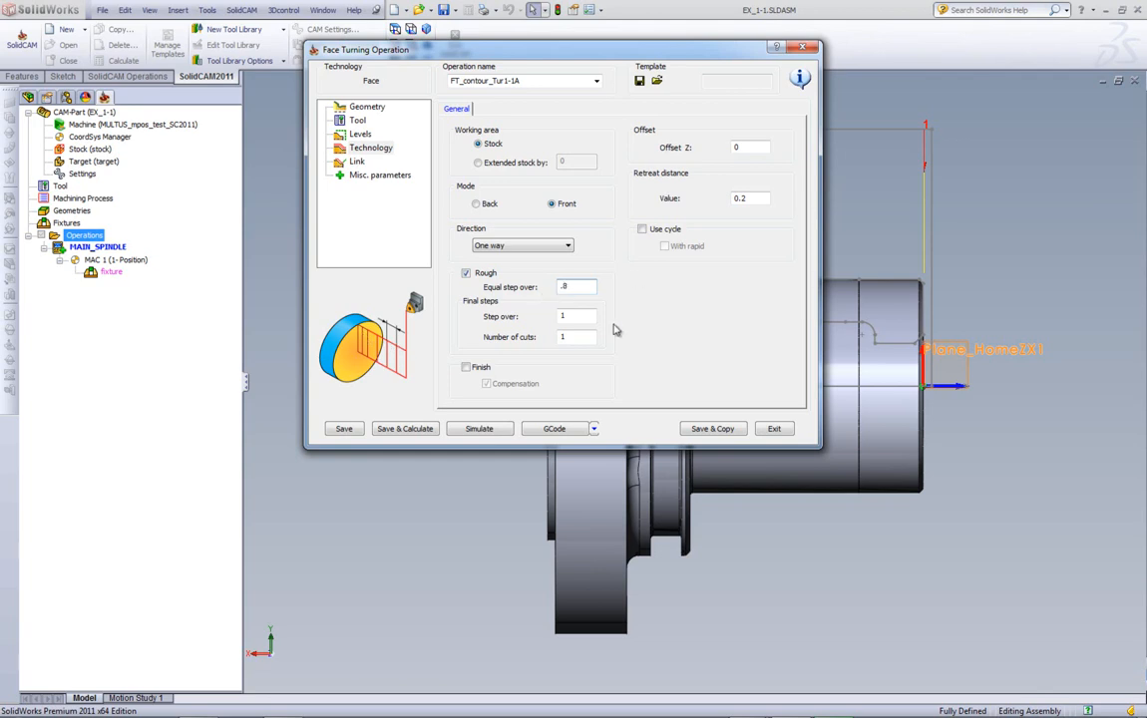
click(577, 315)
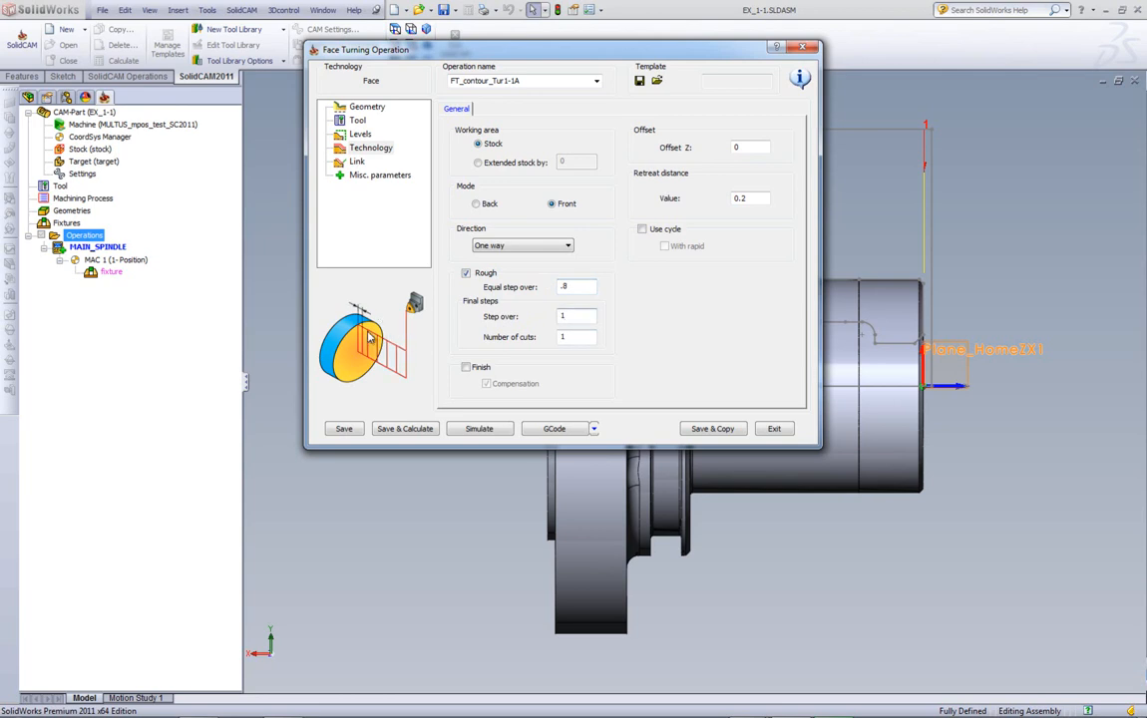
click(577, 315)
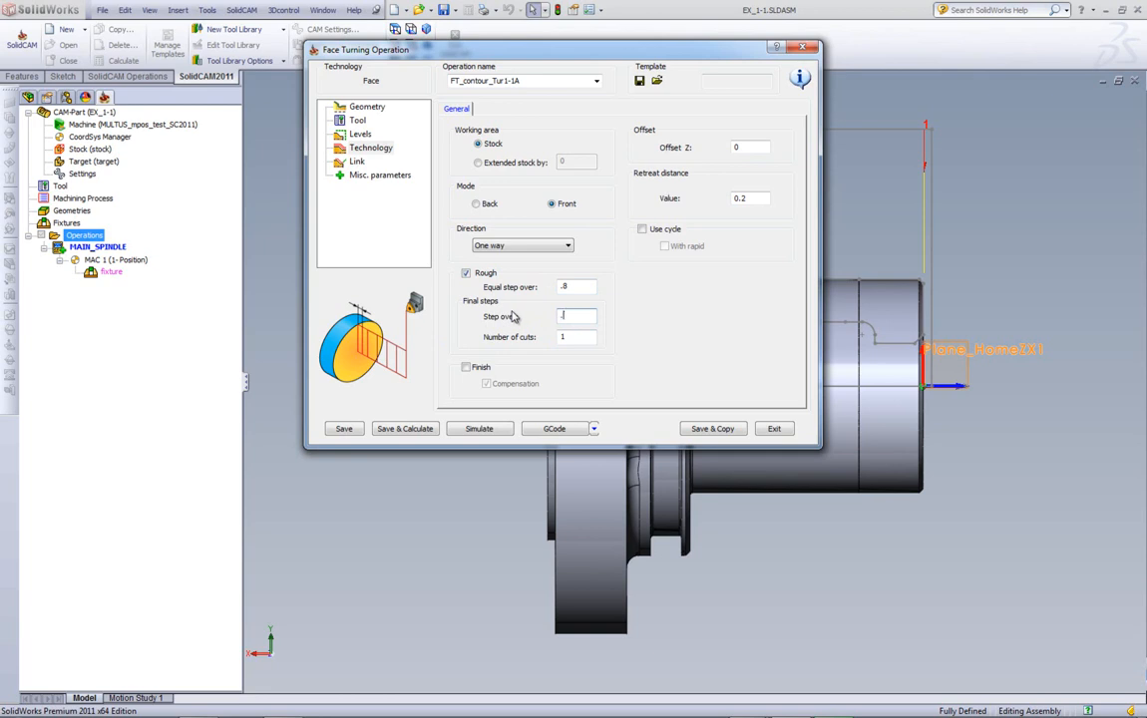
text(.2)
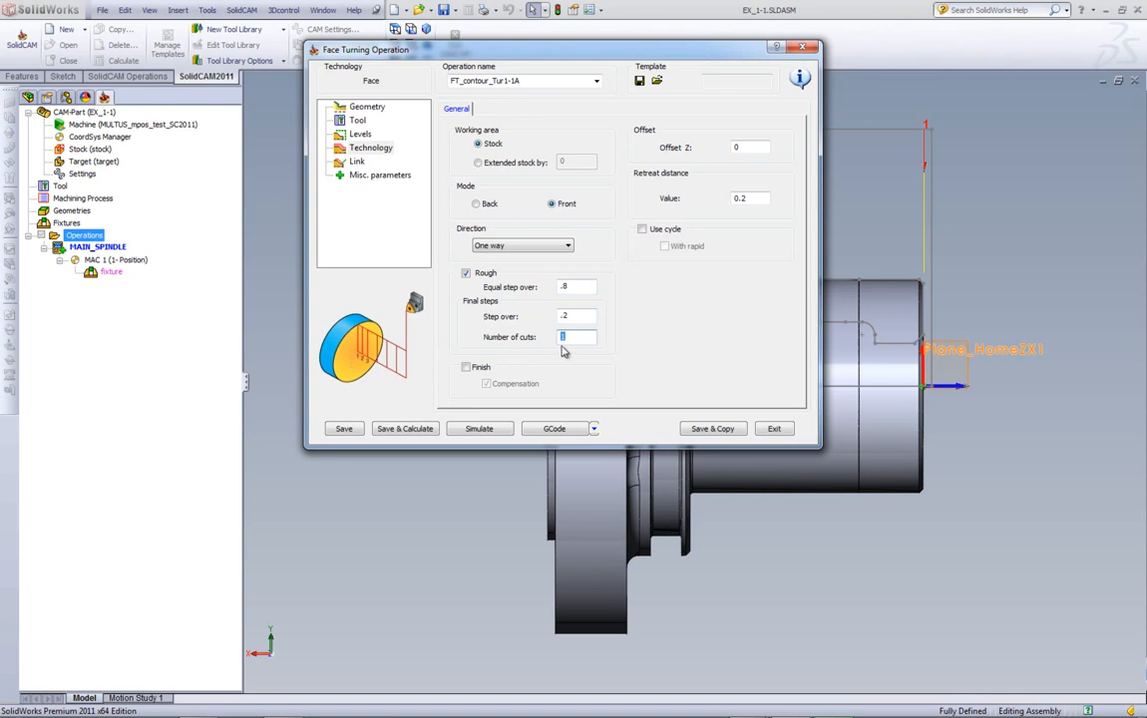
Step: Enable the finishing pass with compensation and a 0.1 Z offset
click(467, 367)
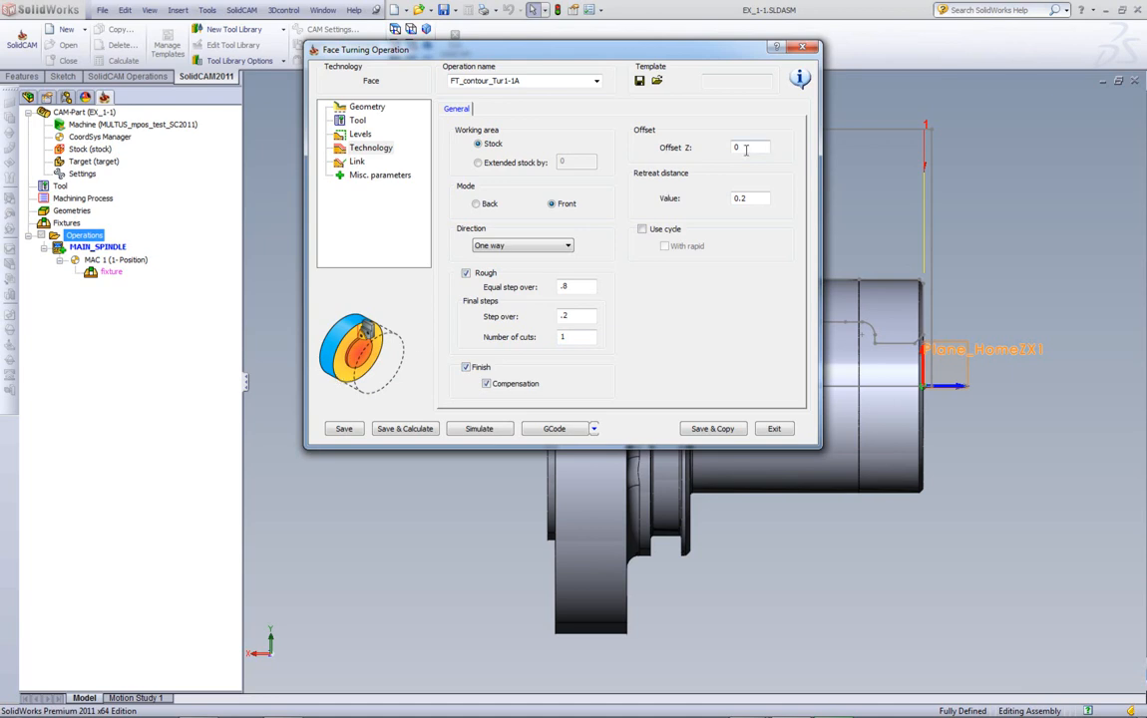
click(748, 148)
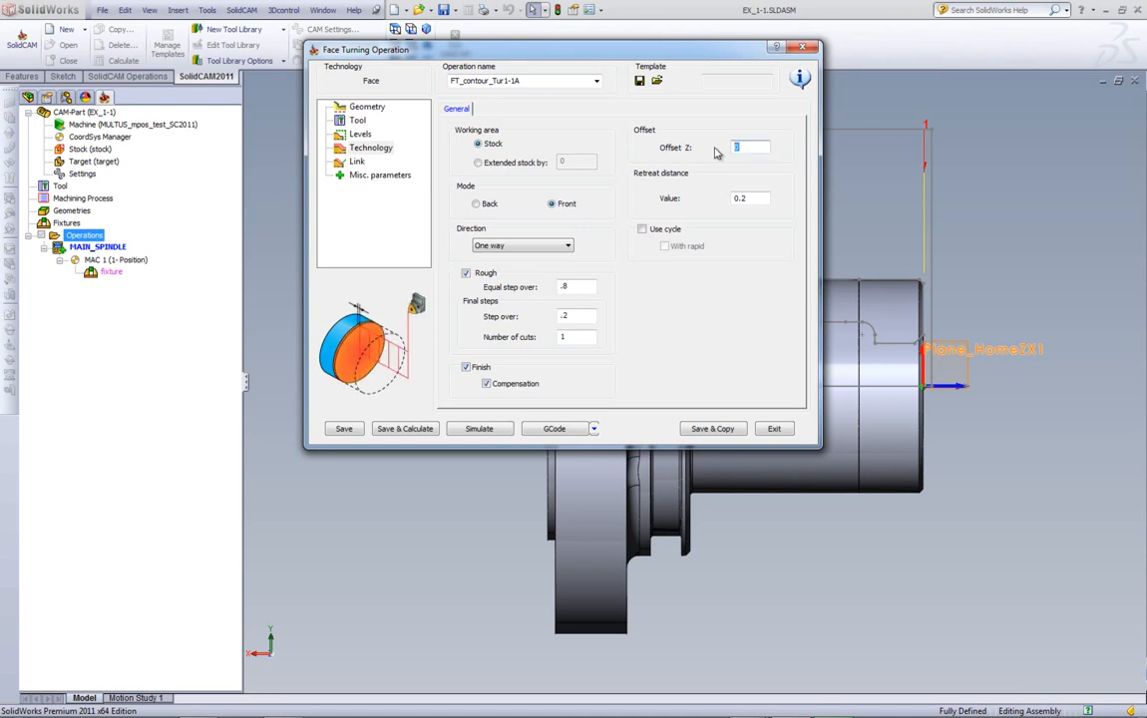
text(.1)
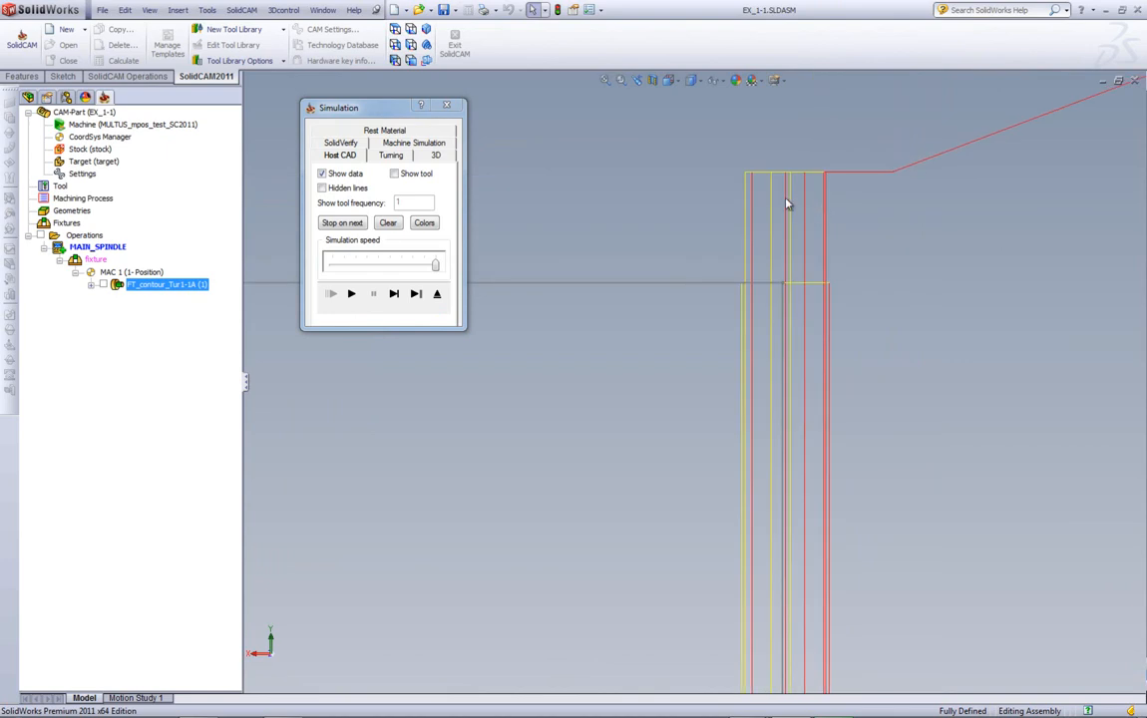
mouse_move(748, 223)
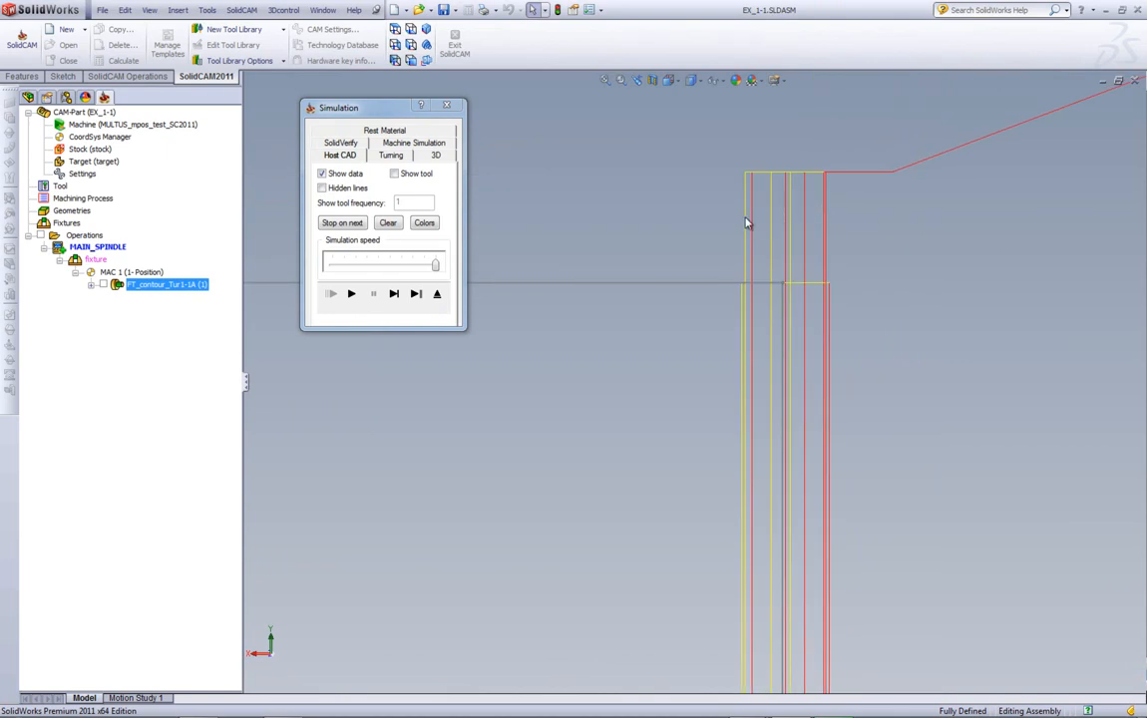
mouse_move(702, 317)
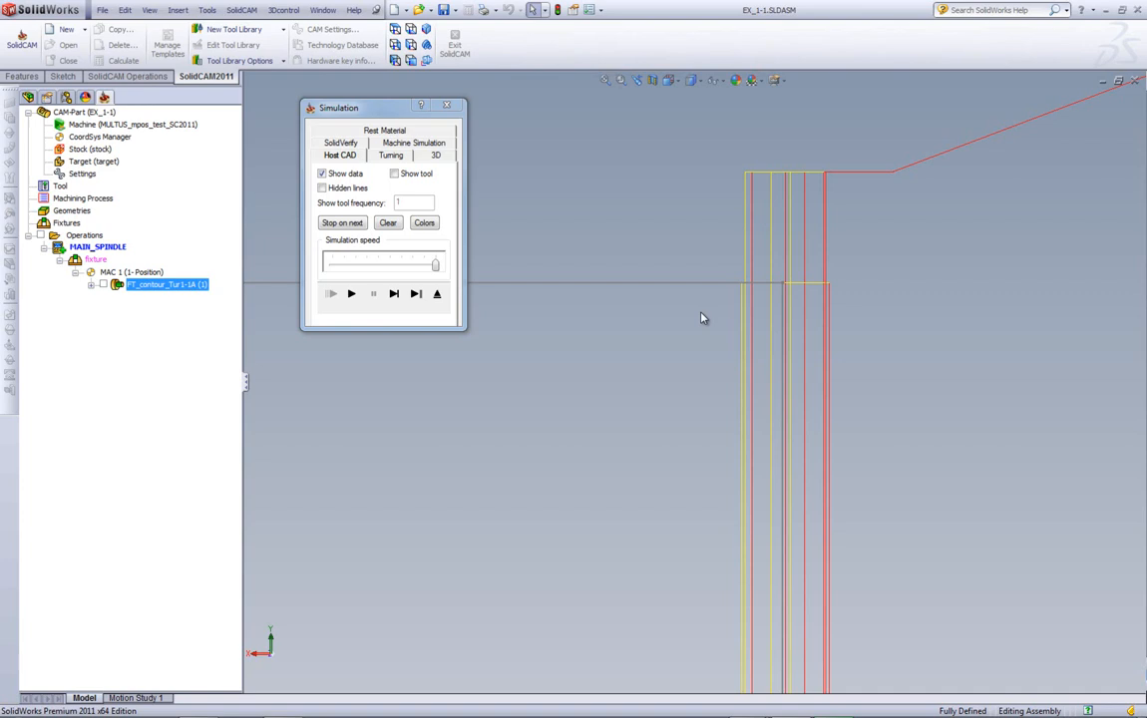
mouse_move(743, 299)
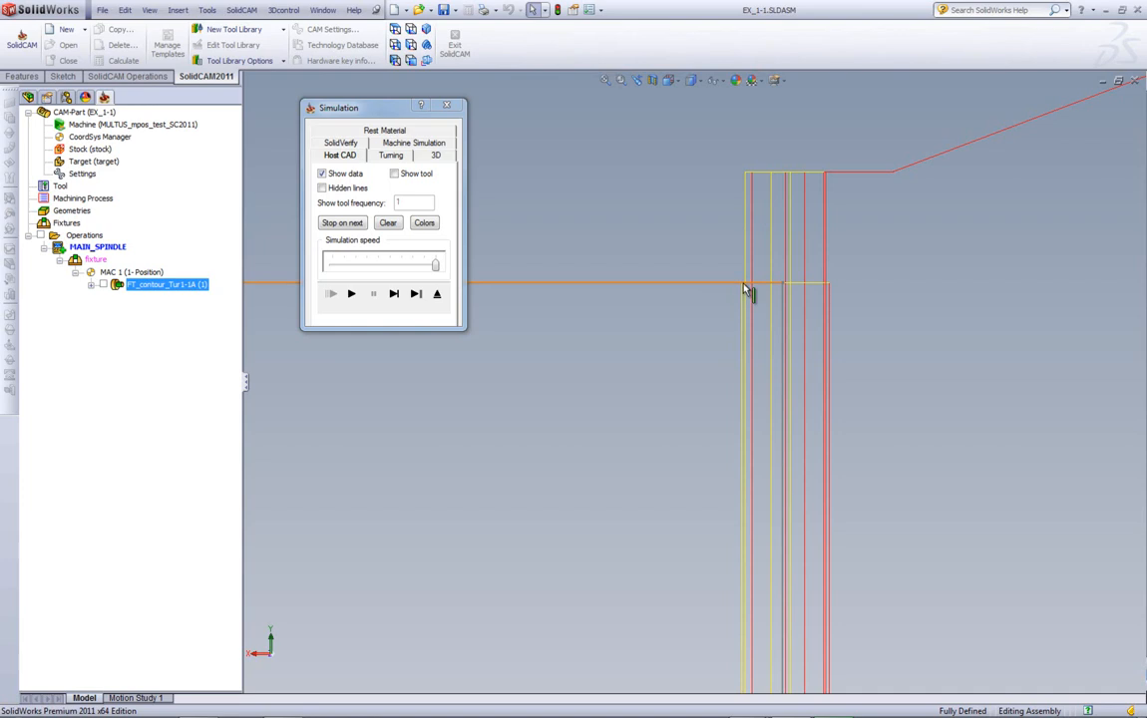
mouse_move(742, 179)
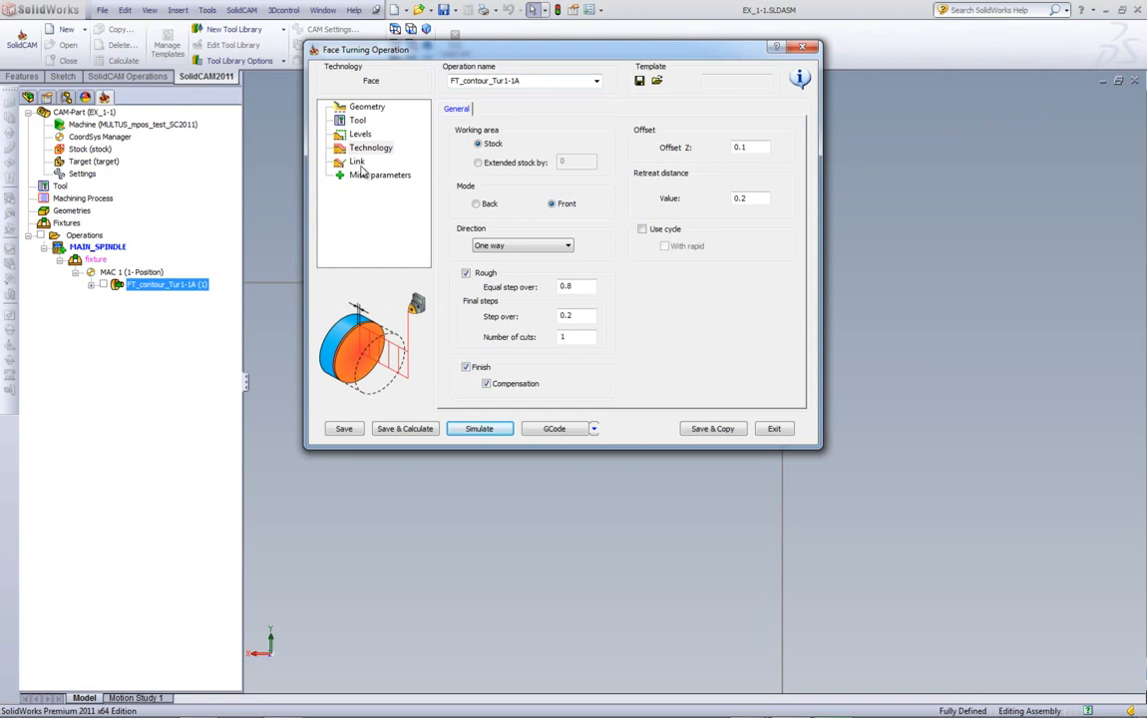
Step: On the Link page, set Finish lead-in to Tangent with a 20 mm tangent extension
click(358, 159)
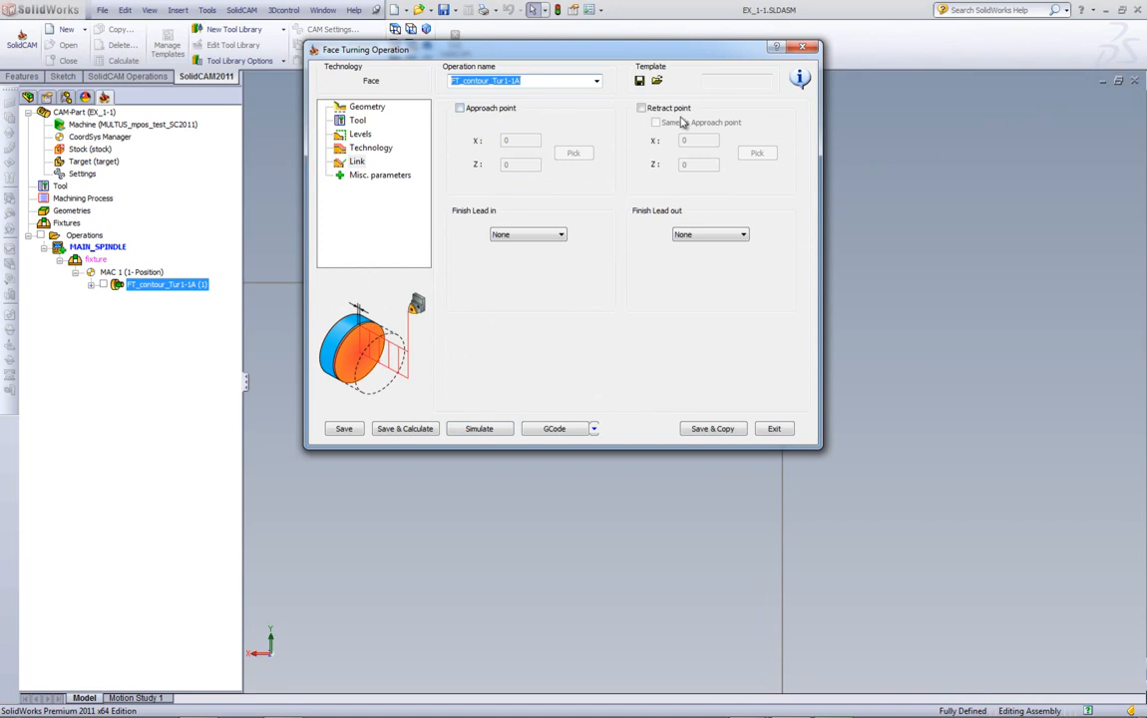
mouse_move(467, 224)
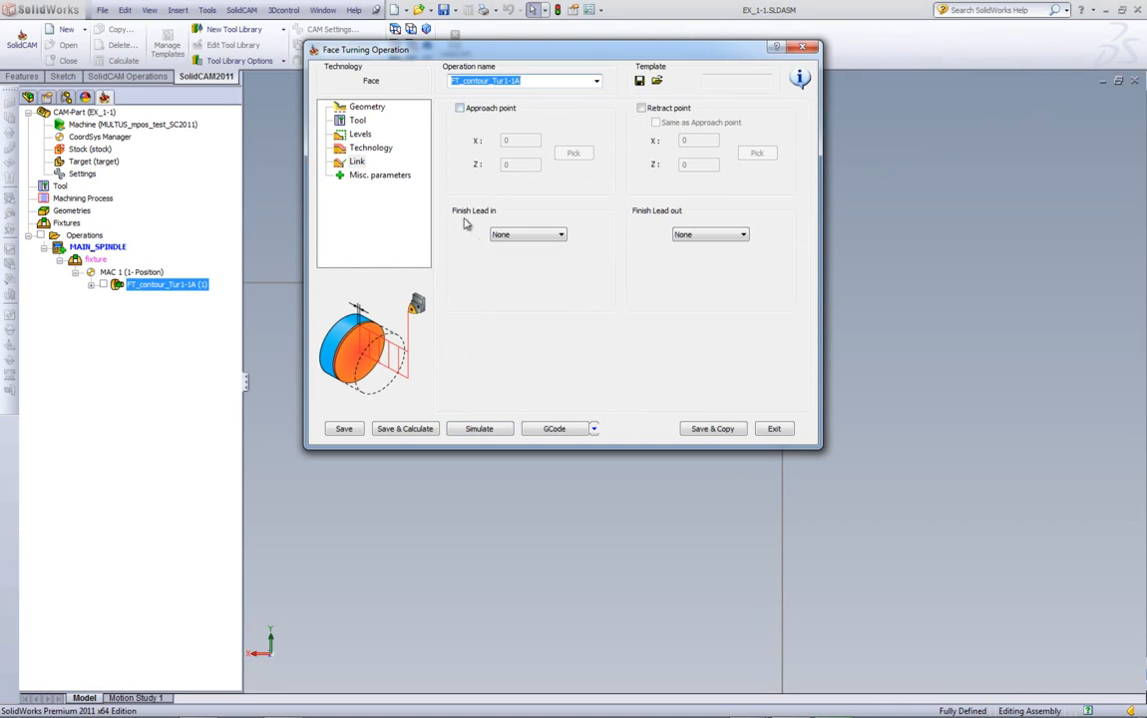
mouse_move(638, 219)
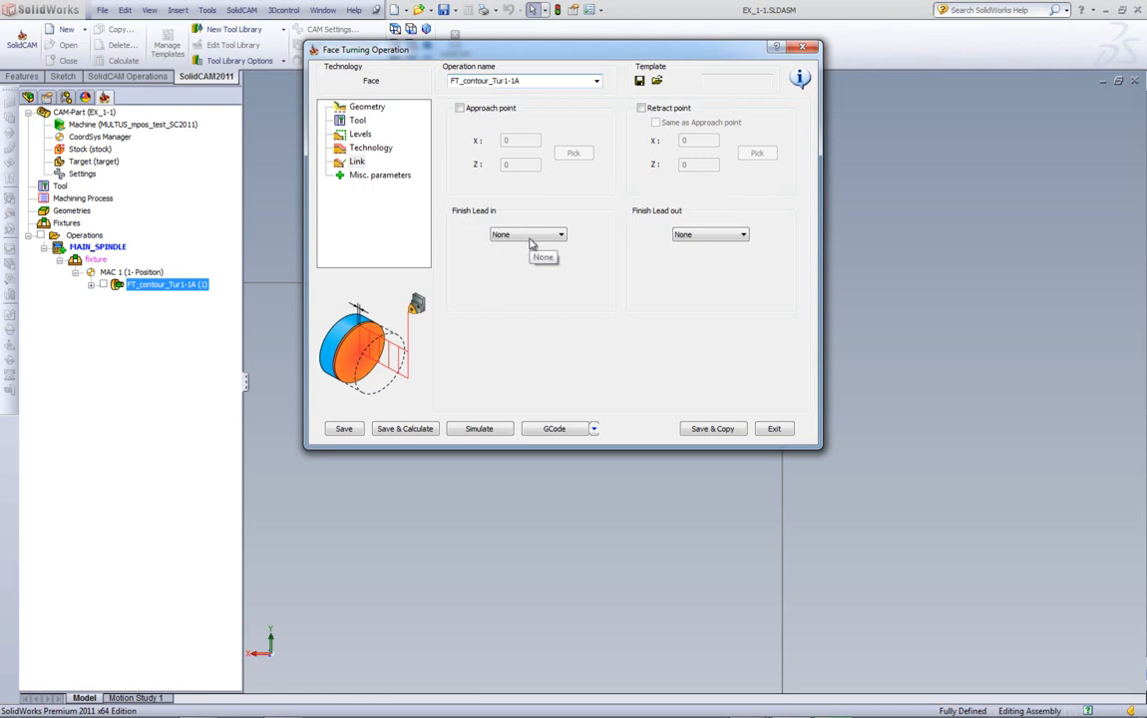
click(561, 236)
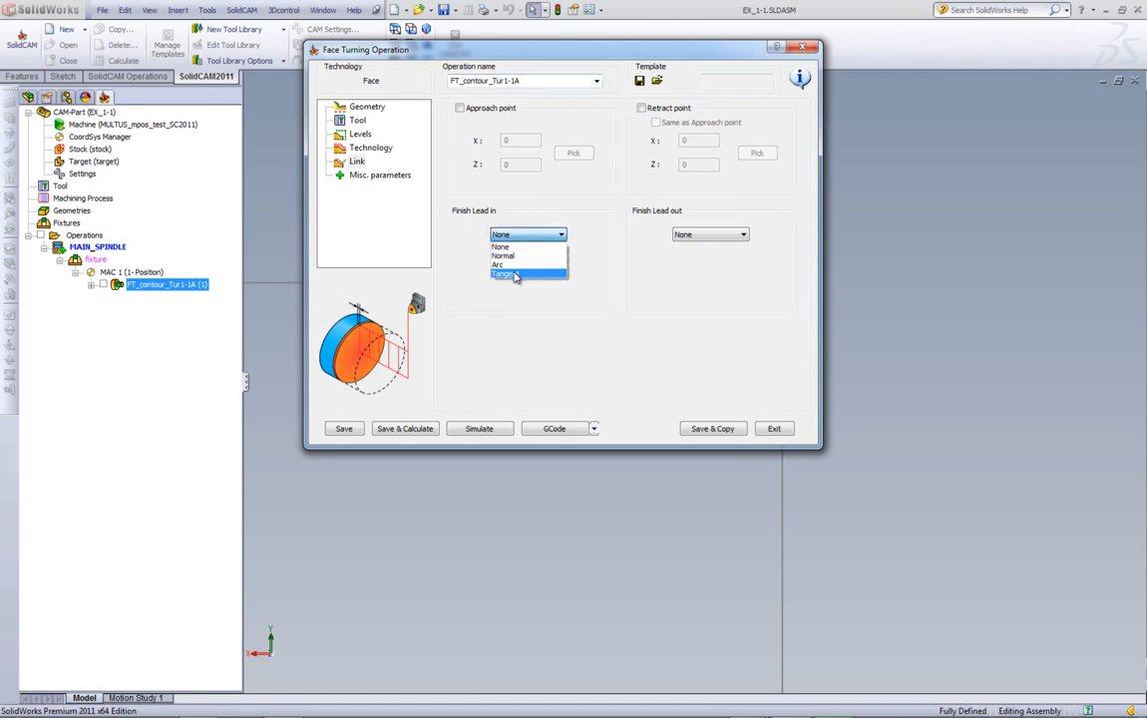
click(517, 275)
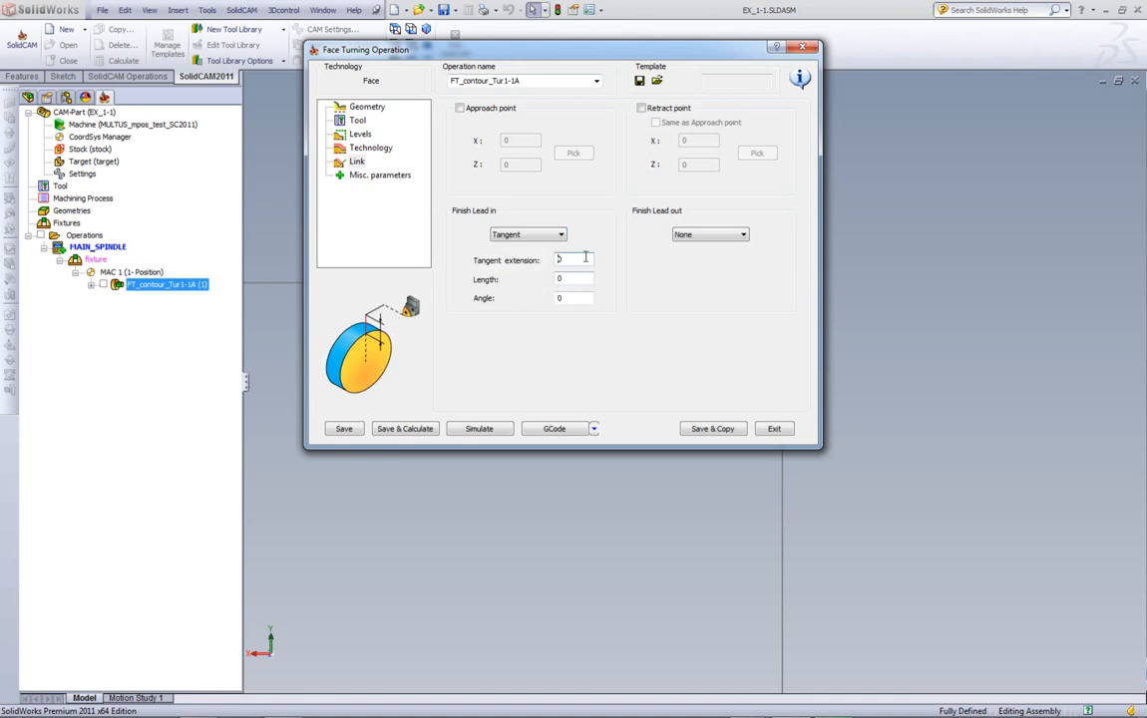
click(574, 259)
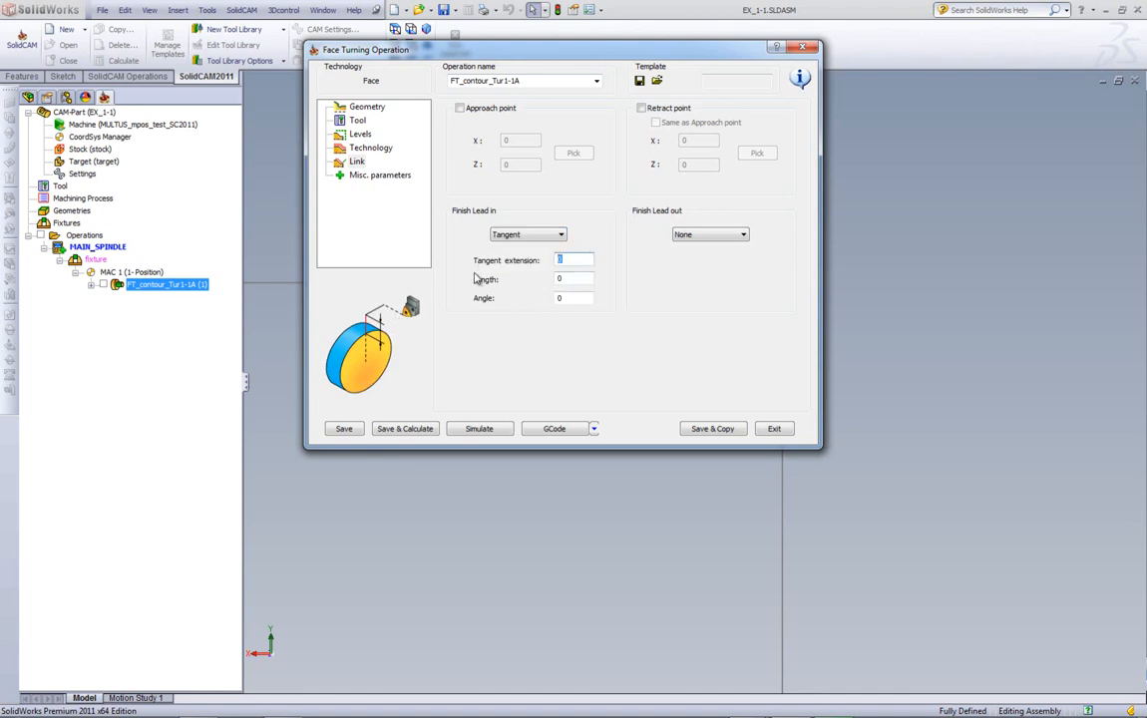
text(20)
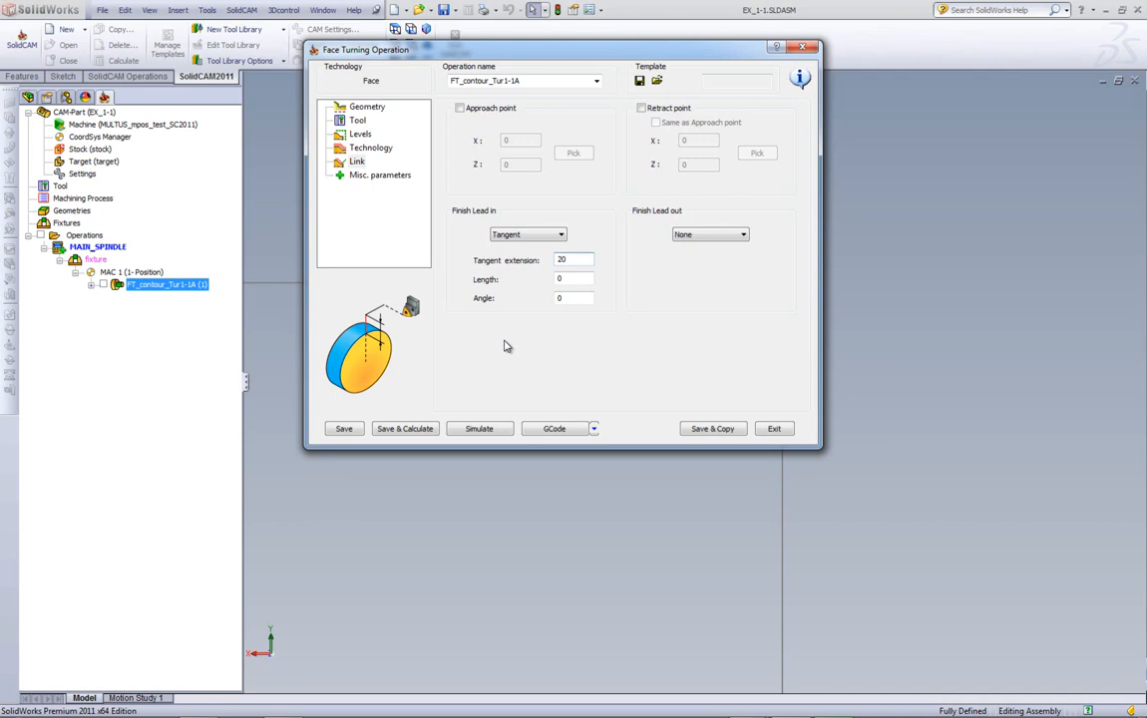
click(405, 427)
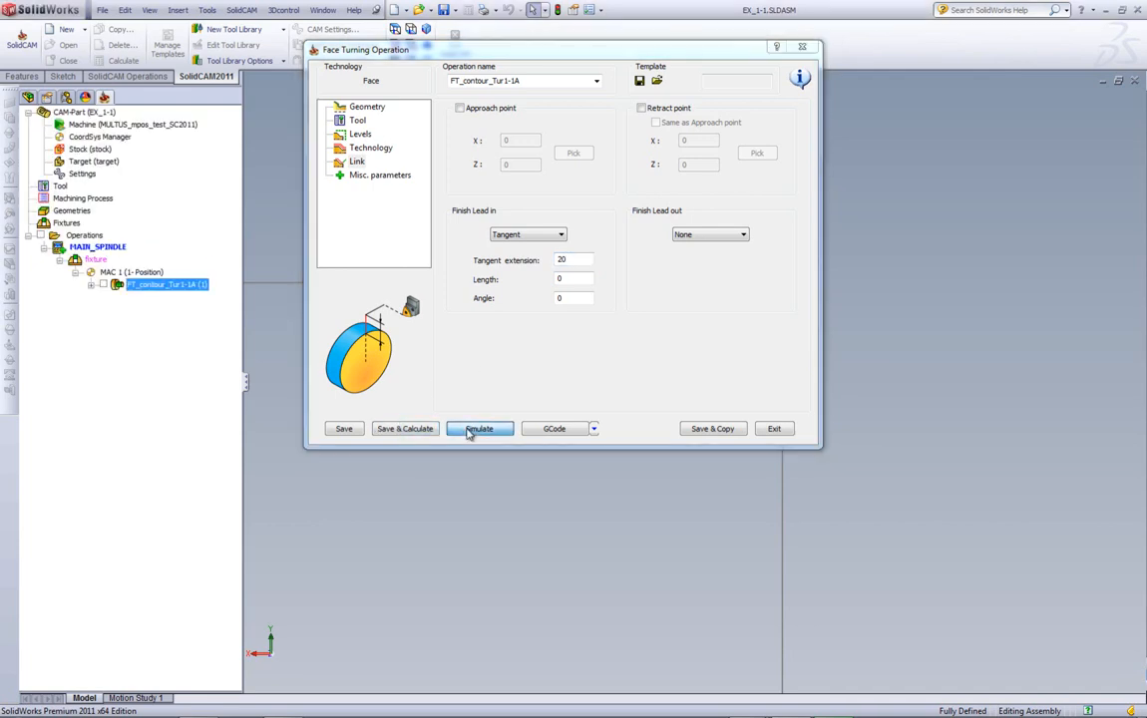
Step: Run the simulation and play the face toolpath with the tangent lead-in
click(479, 427)
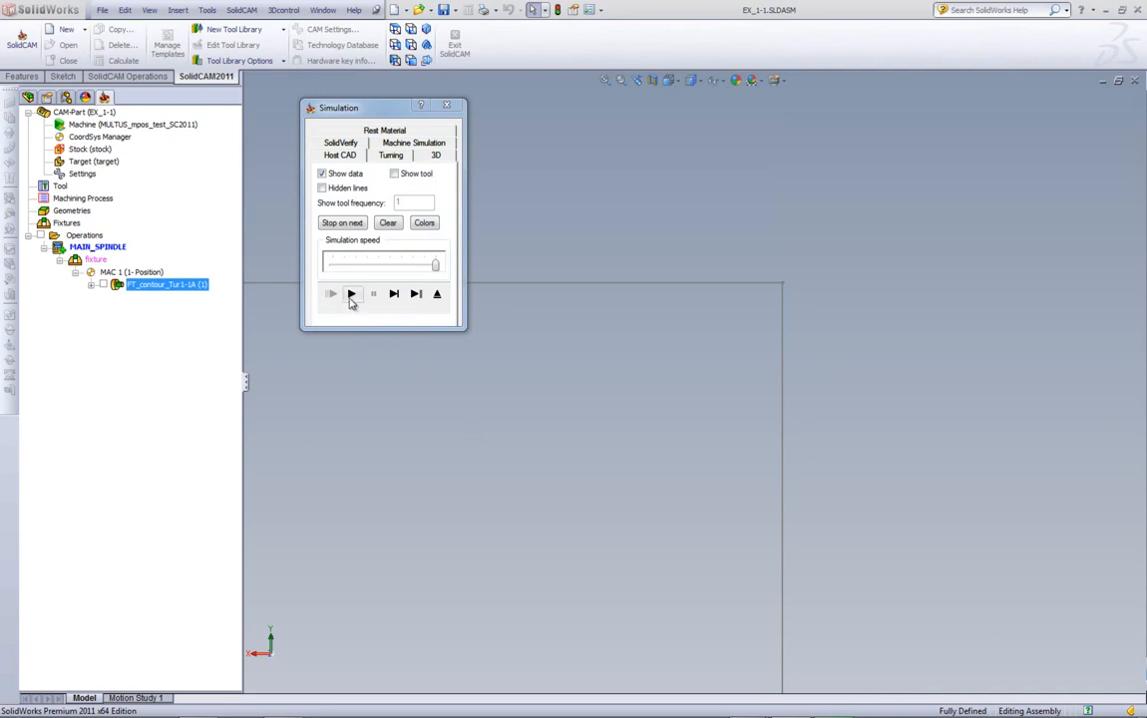
click(351, 294)
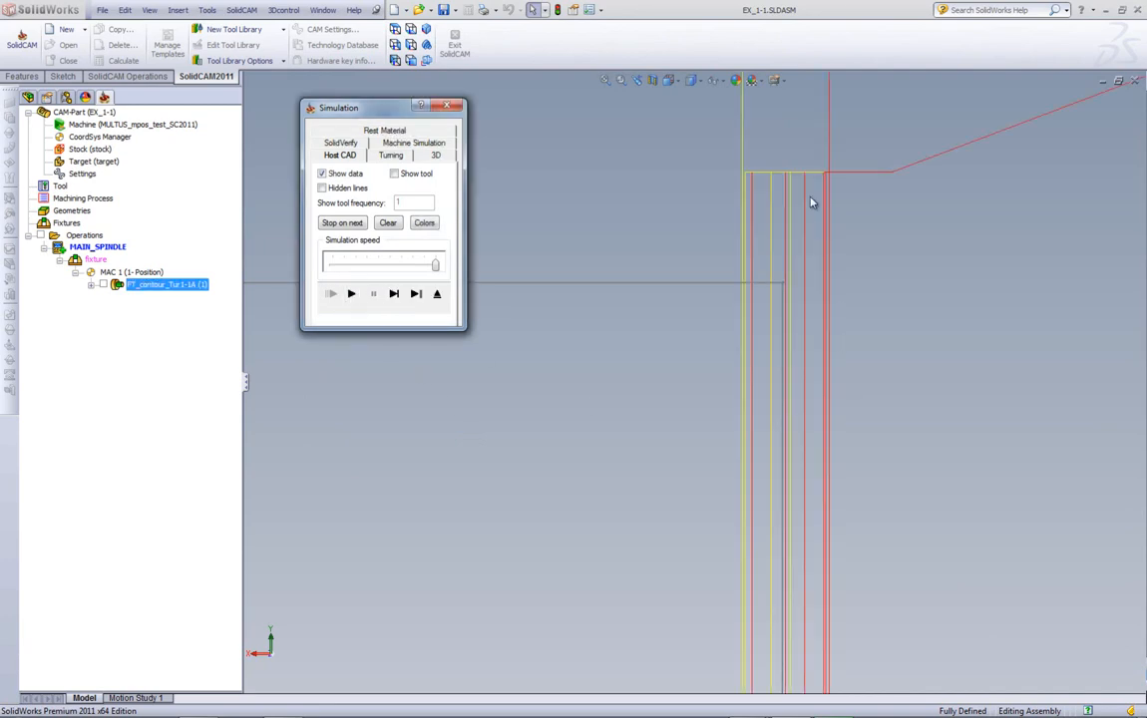
mouse_move(739, 206)
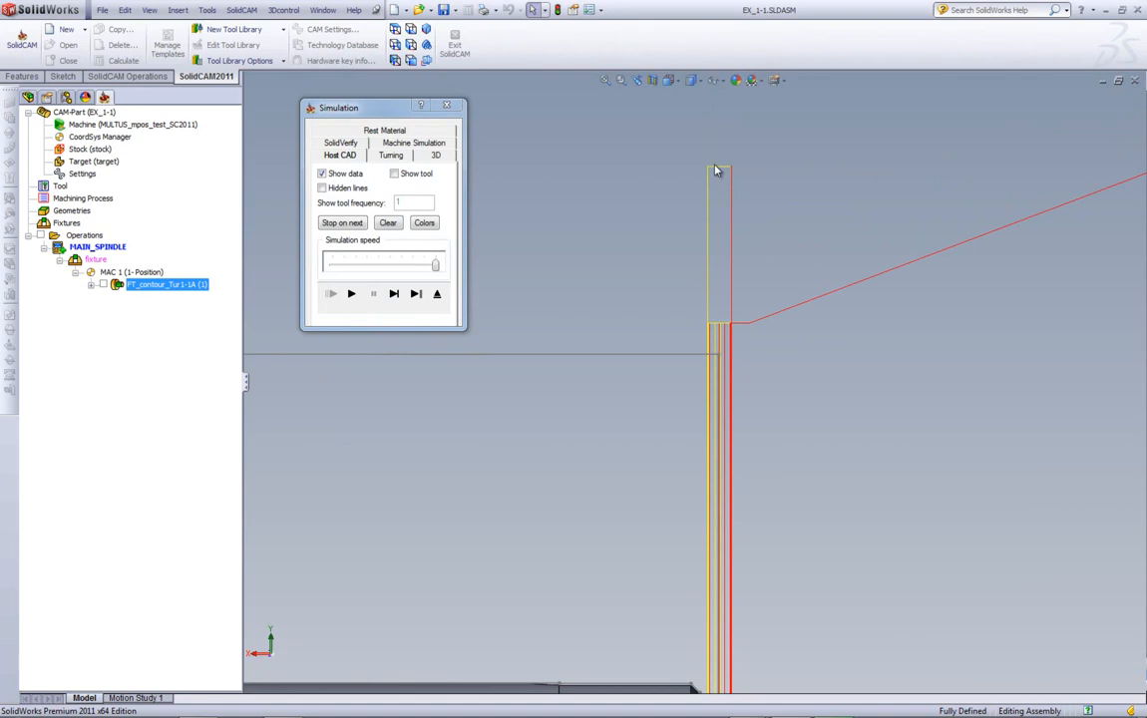
mouse_move(695, 417)
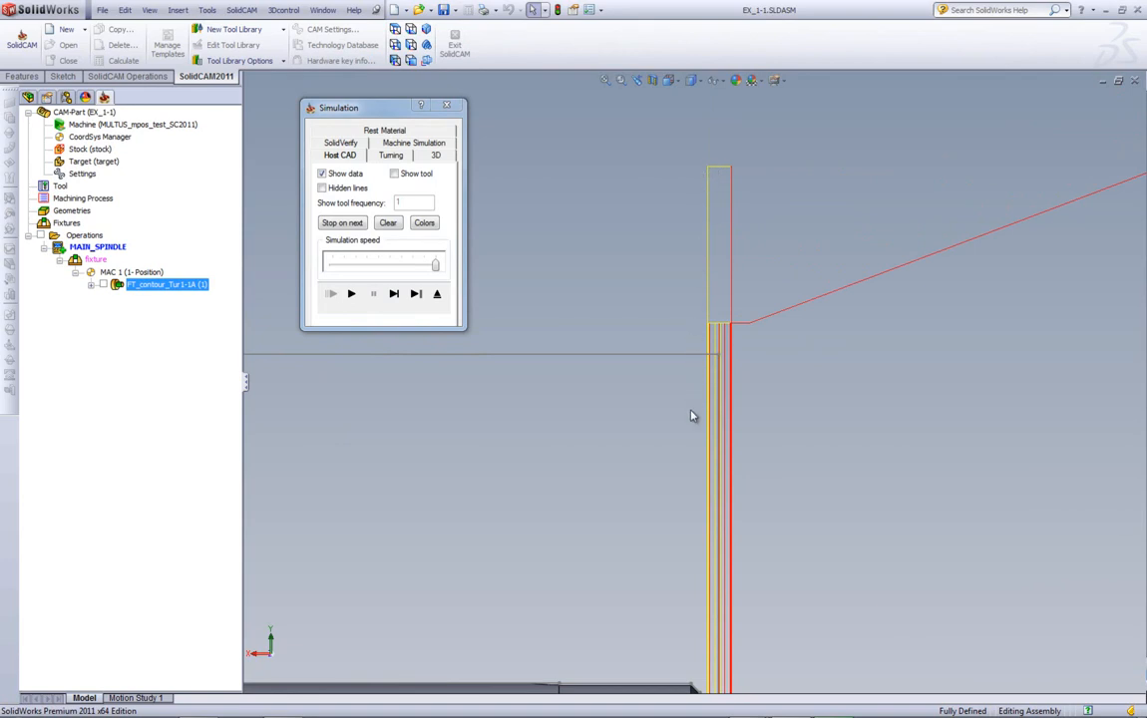